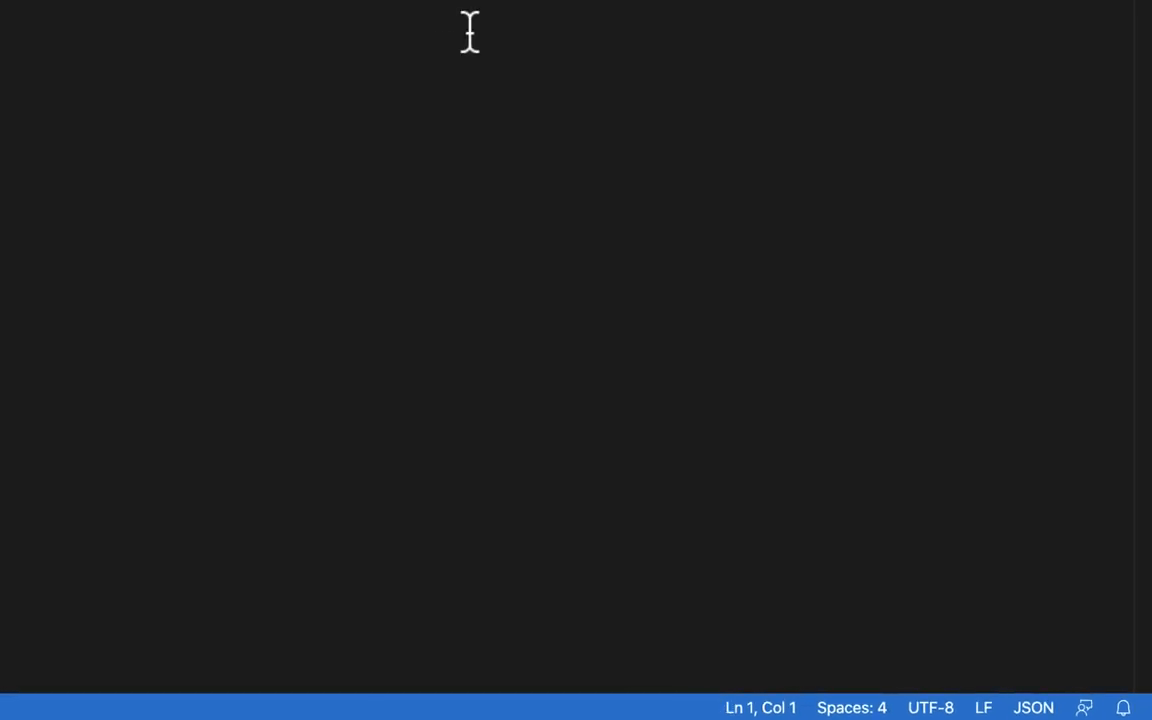
- Type 'arm' in the empty azuredeploy.json to list ARM template snippets
left_click(12, 13)
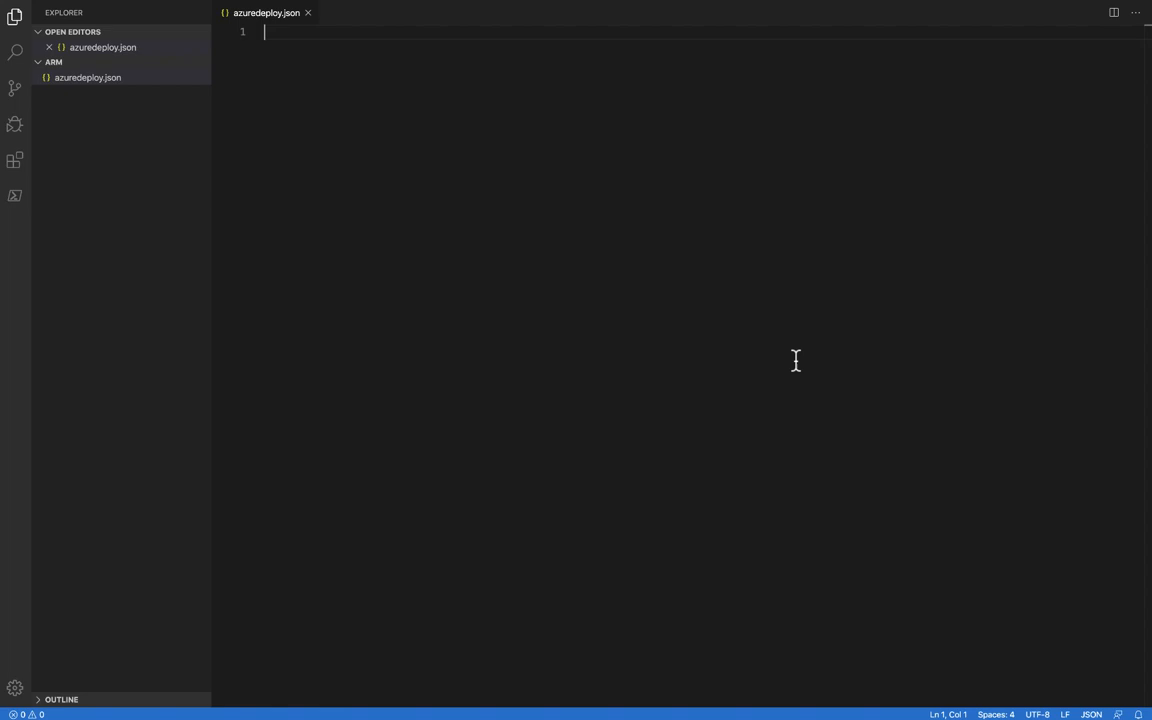
type("arm")
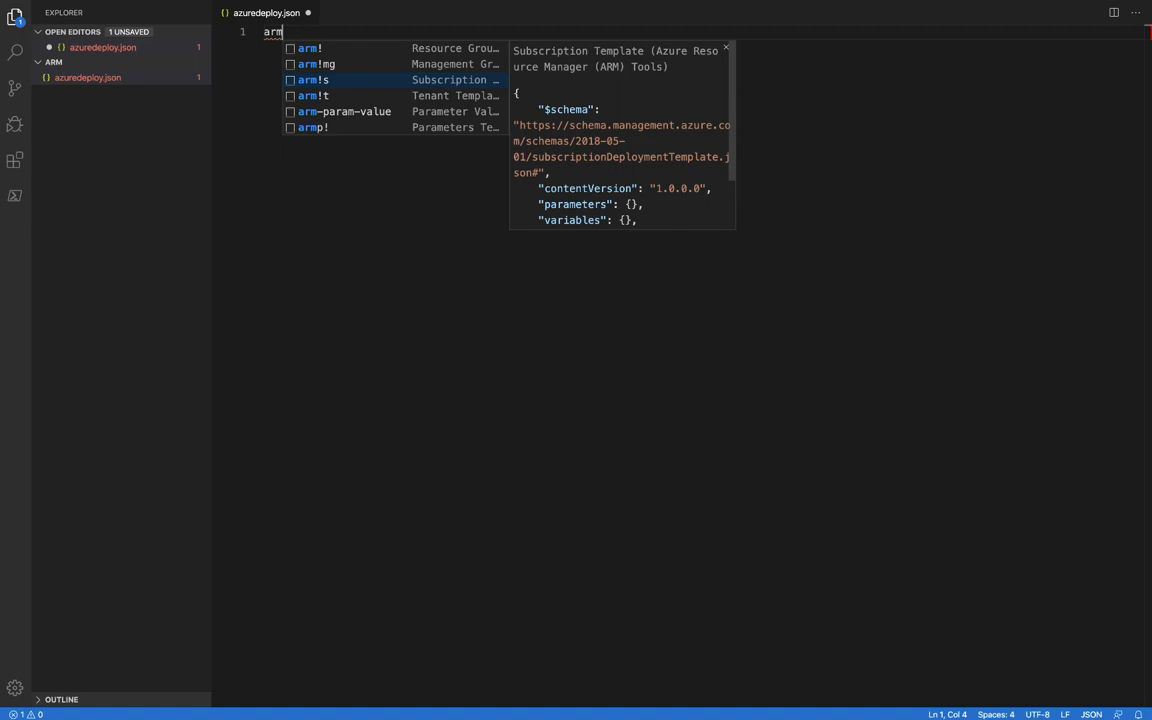
mouse_move(330, 47)
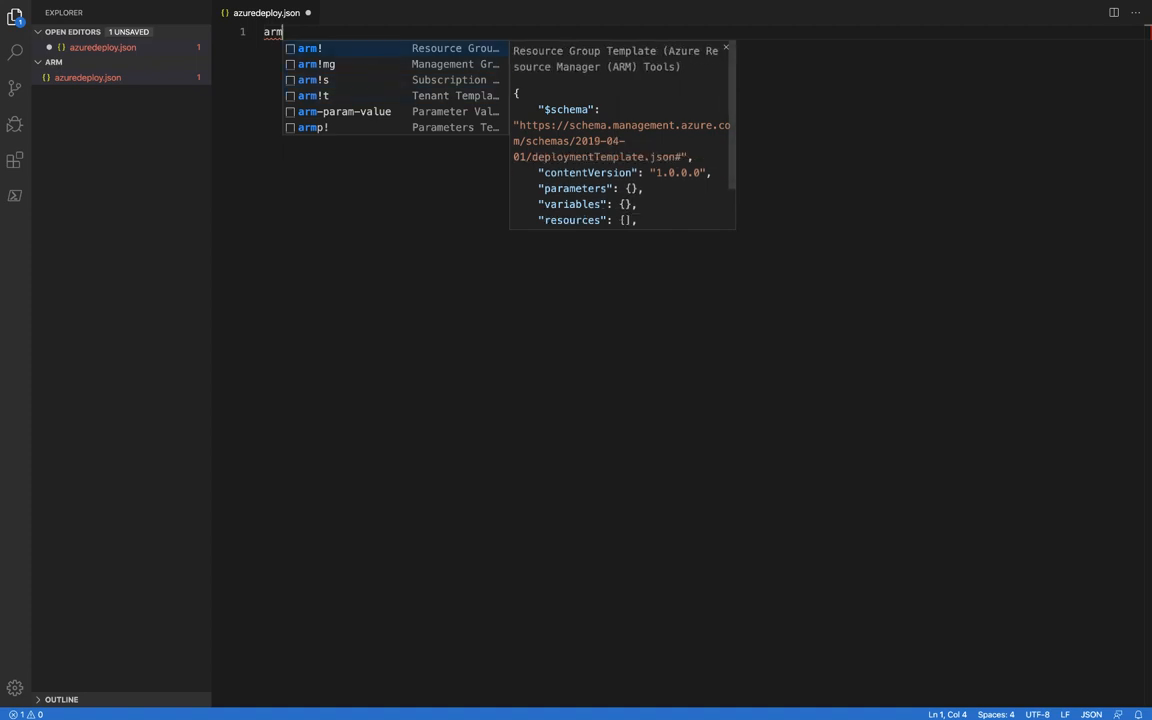
- Insert the 'arm!' resource group template skeleton into azuredeploy.json
left_click(313, 47)
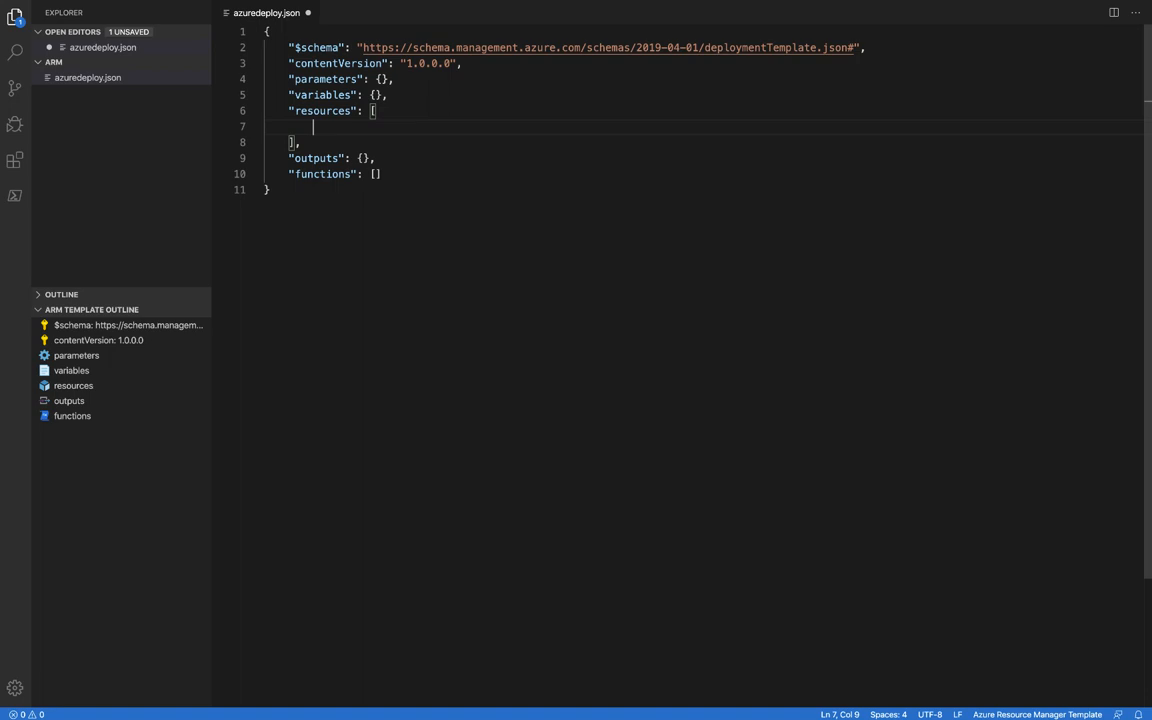
- Insert the arm-cosmos-account resource and put the caret inside the empty parameters braces
type("cosmos")
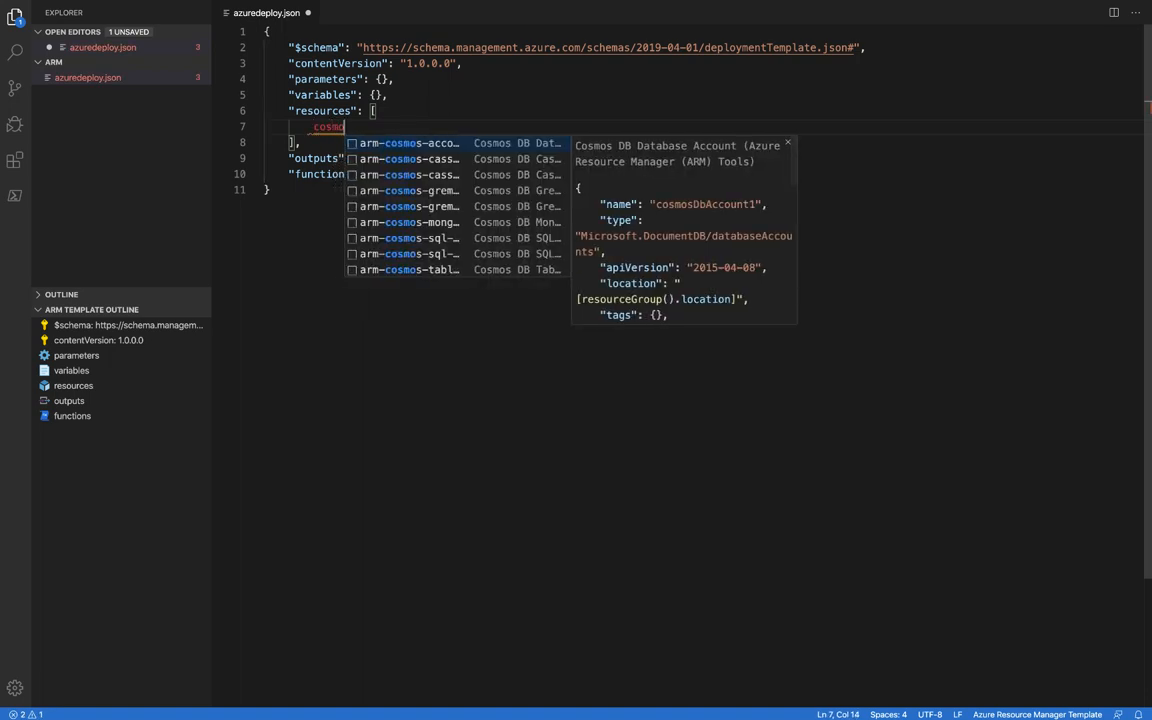
left_click(410, 142)
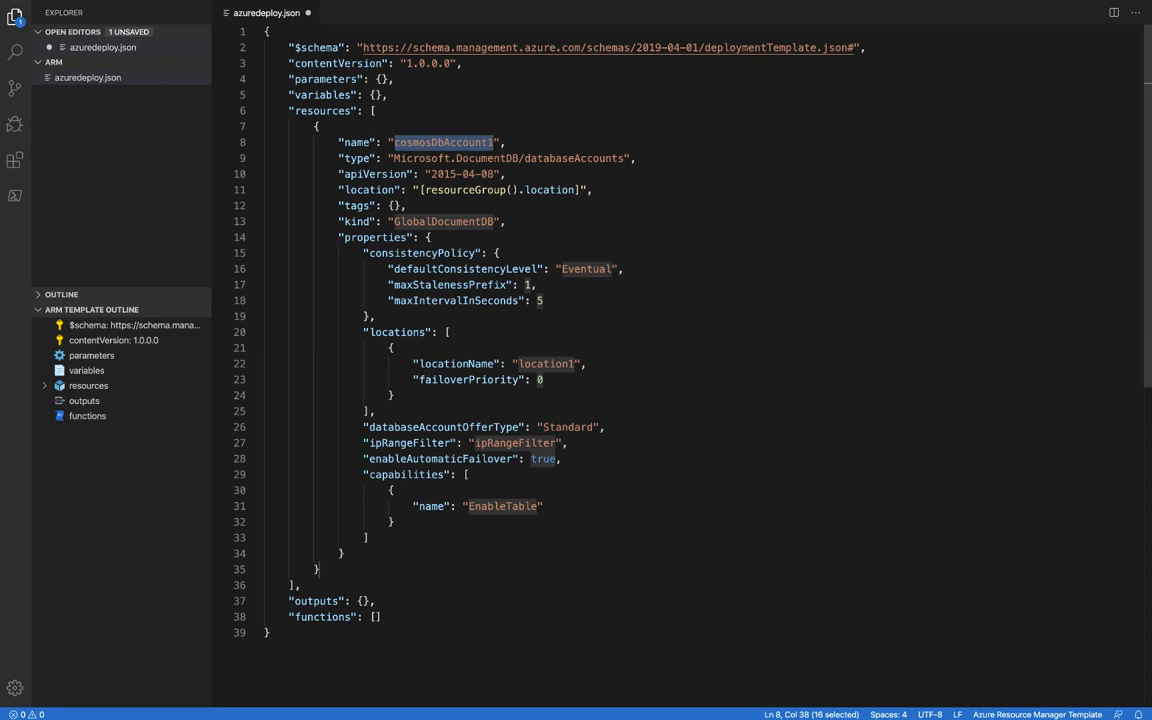
left_click(490, 221)
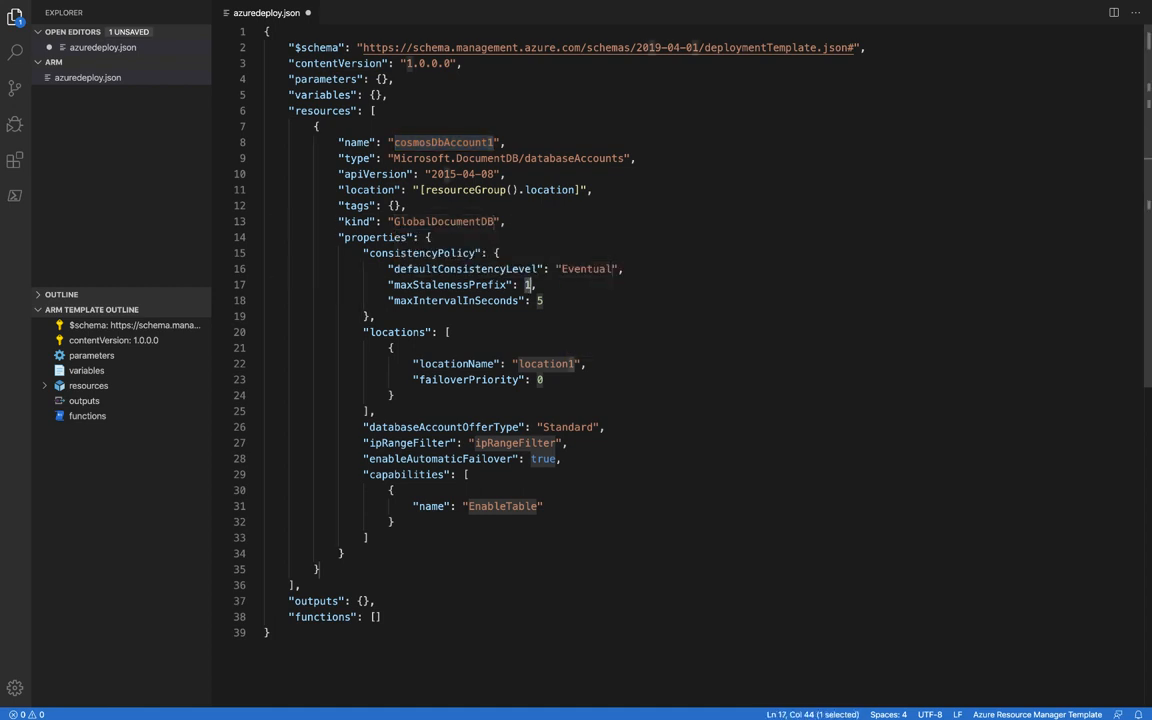
left_click(503, 506)
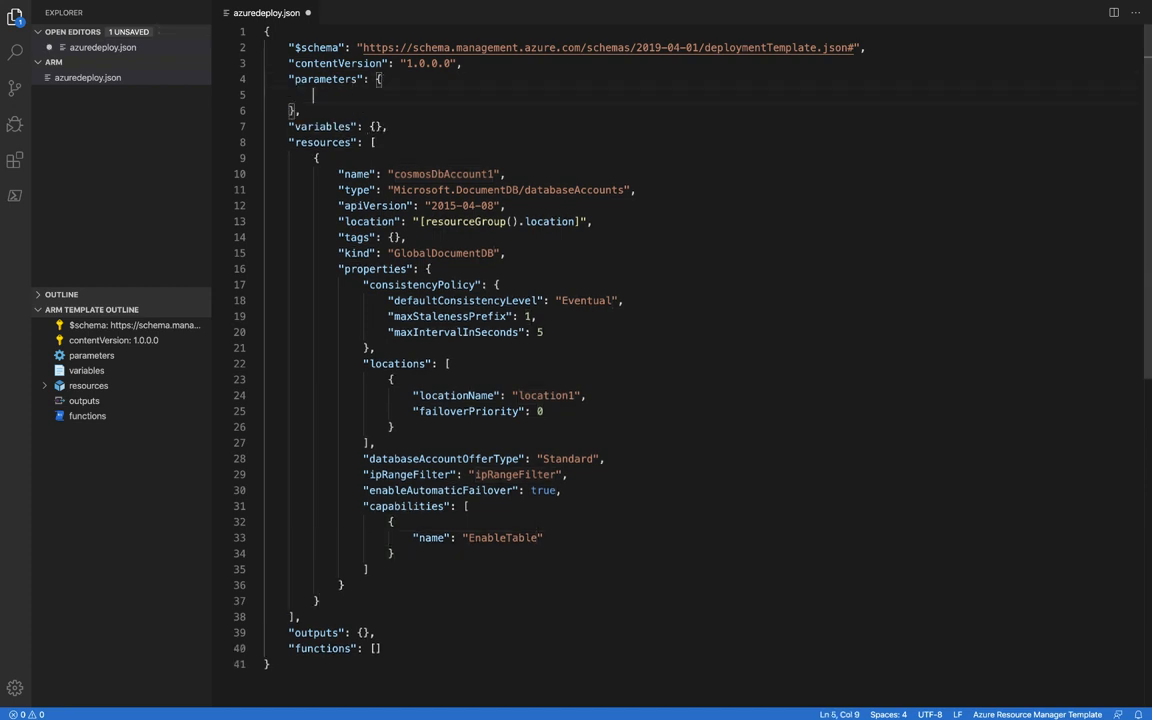
- Add a string 'name' parameter with default value cosmosdbaccount
type("pa")
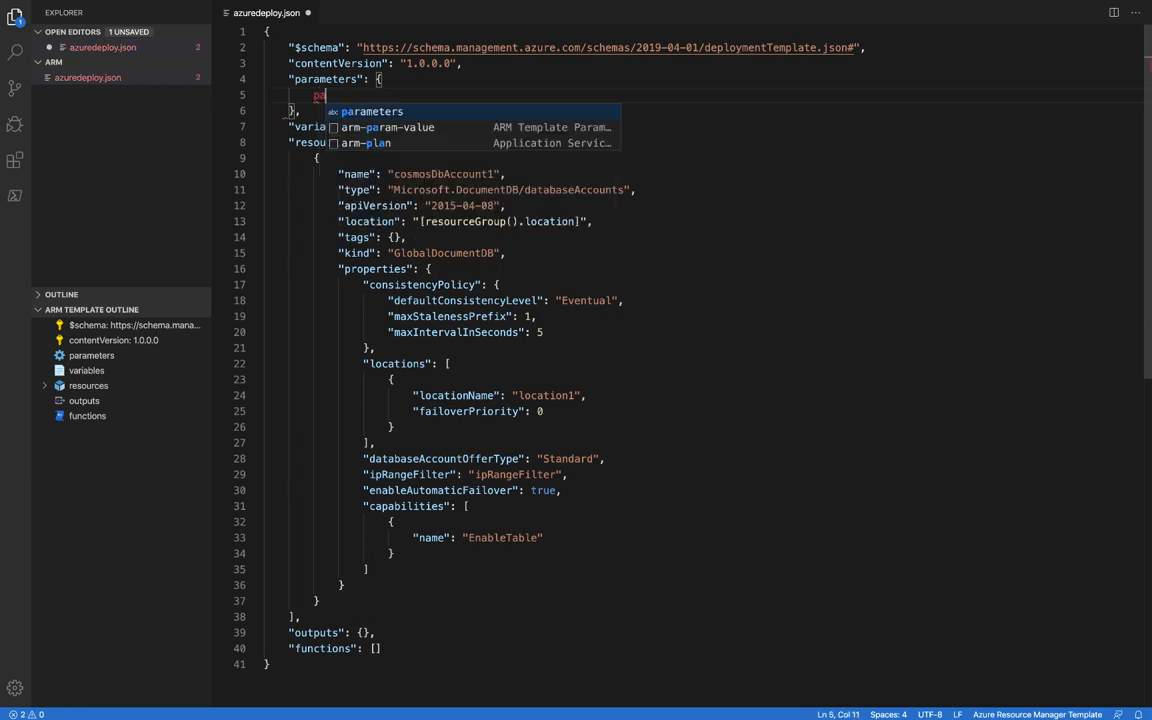
left_click(371, 111)
type("\"defaultValue\": \"cosmos")
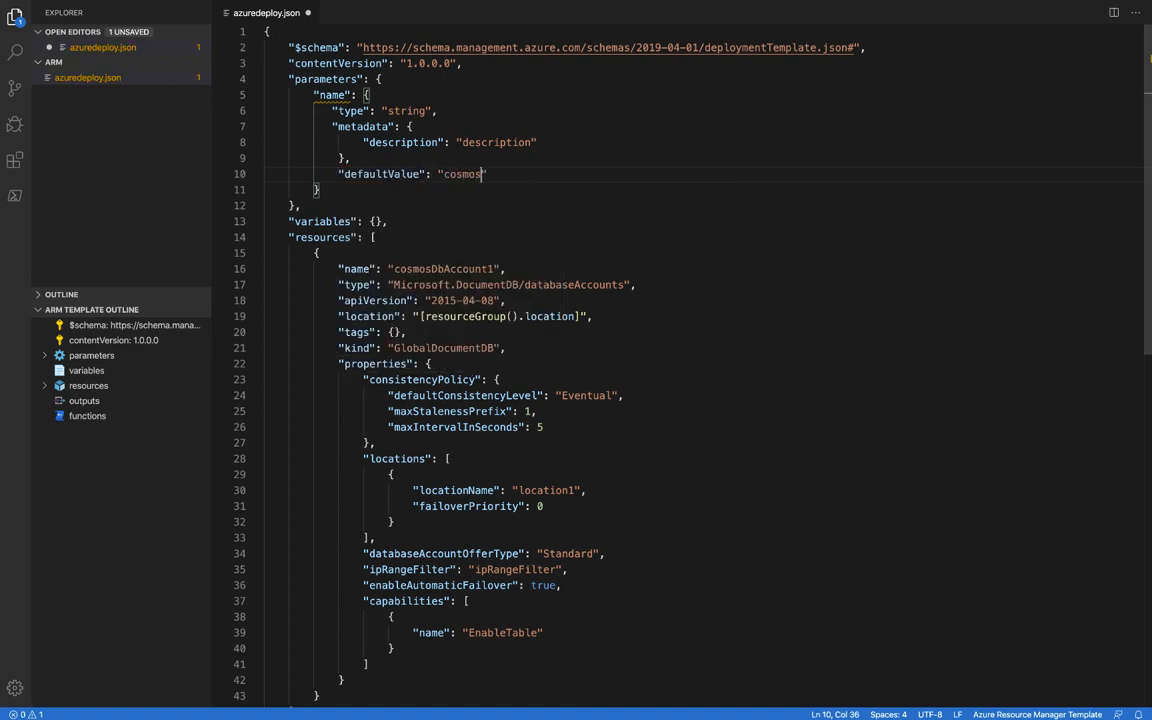
type("dbaccount")
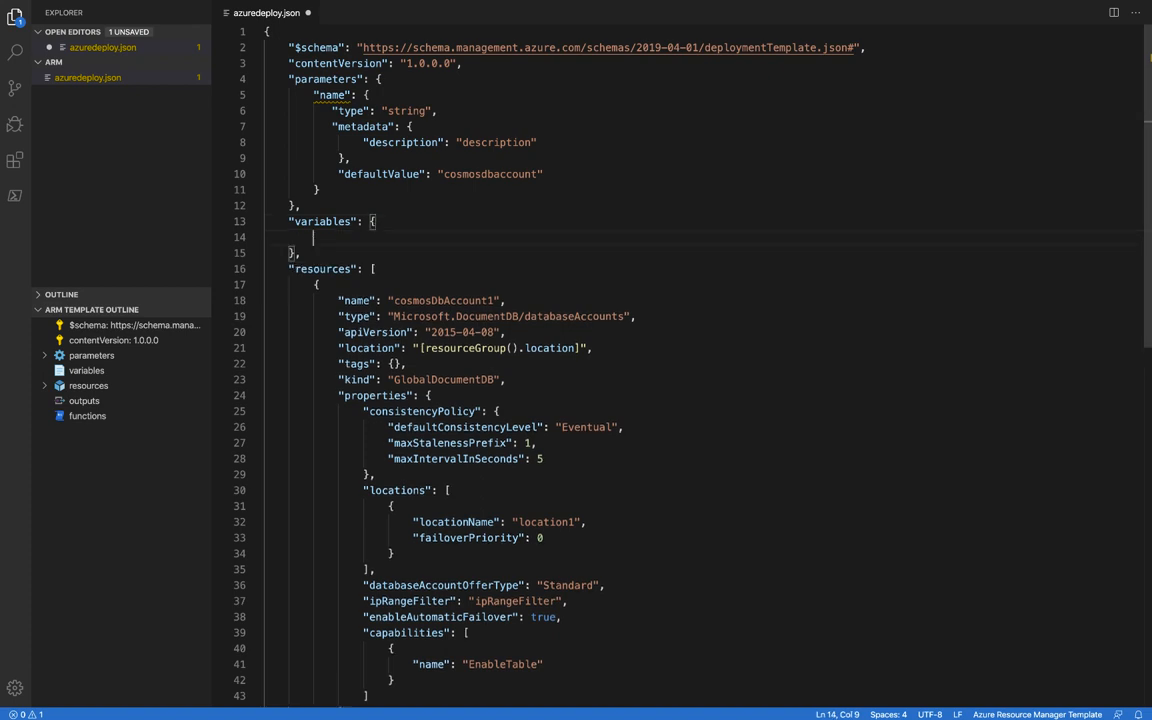
- Add a "location" variable set to [resourceGroup().location]
type("\"location\":")
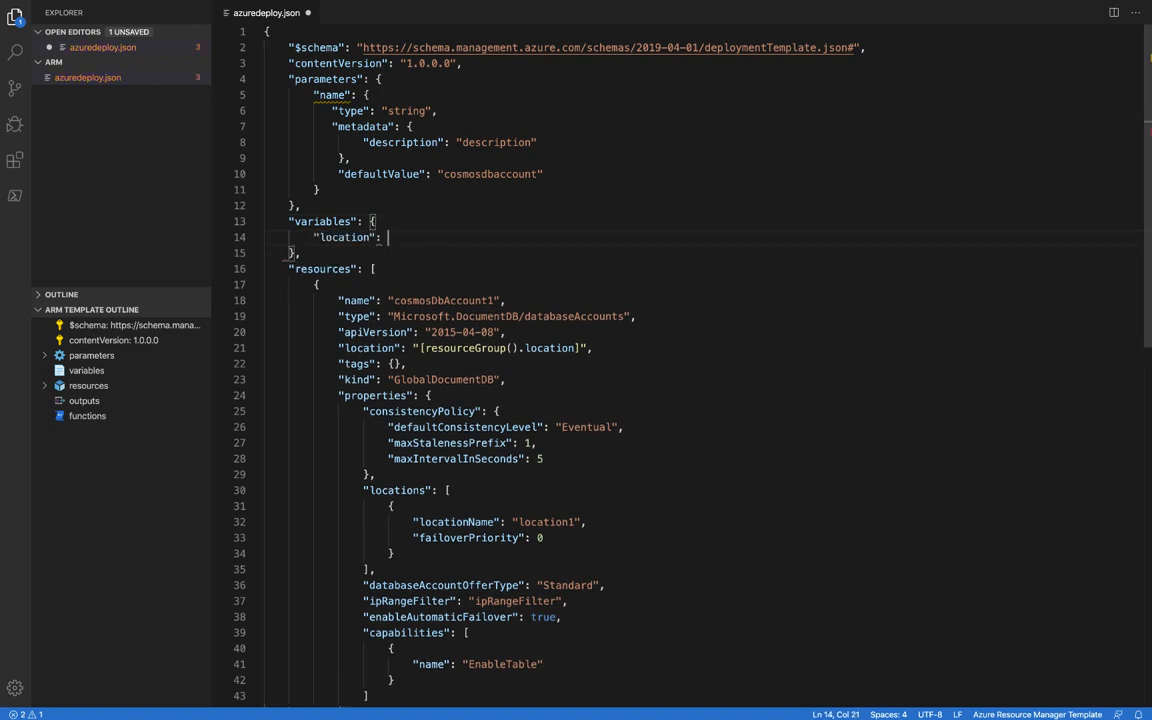
type("\"\"")
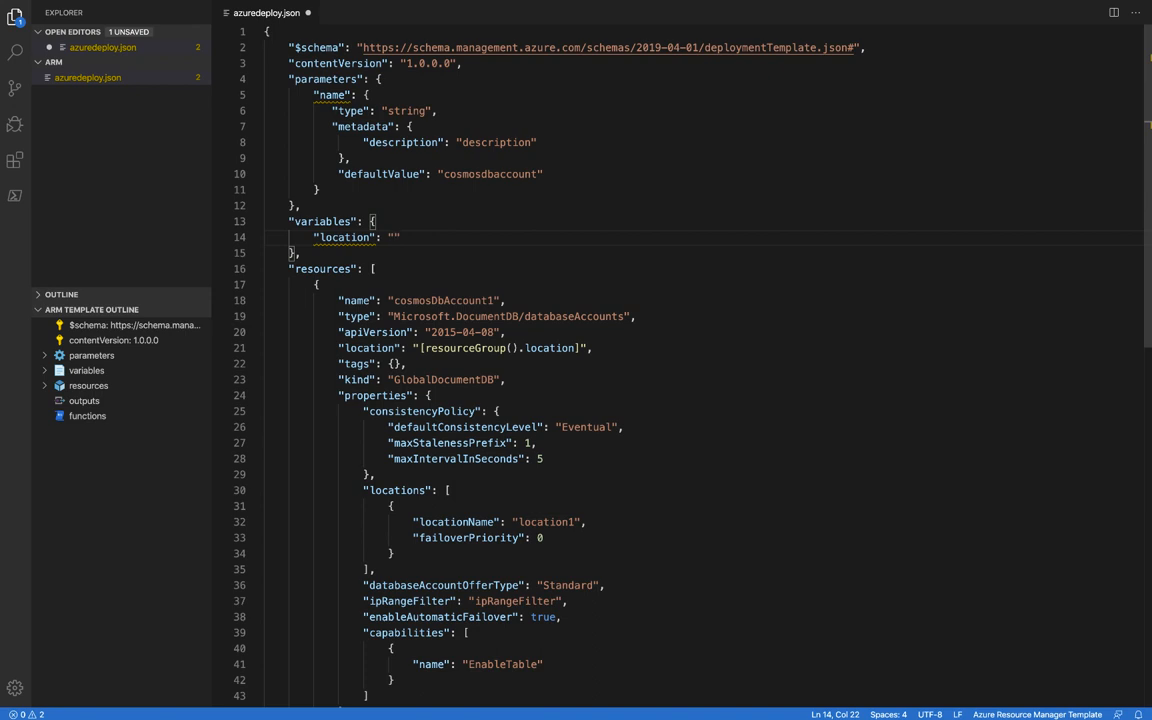
type("[re")
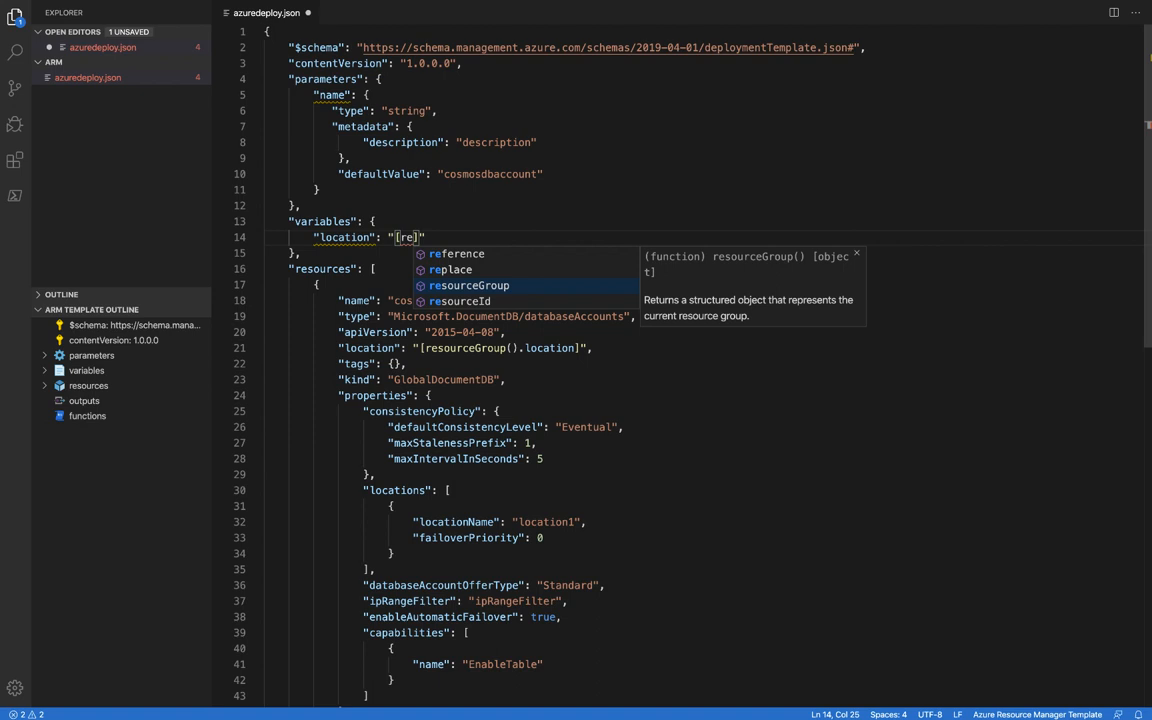
type("resourceGroup().location")
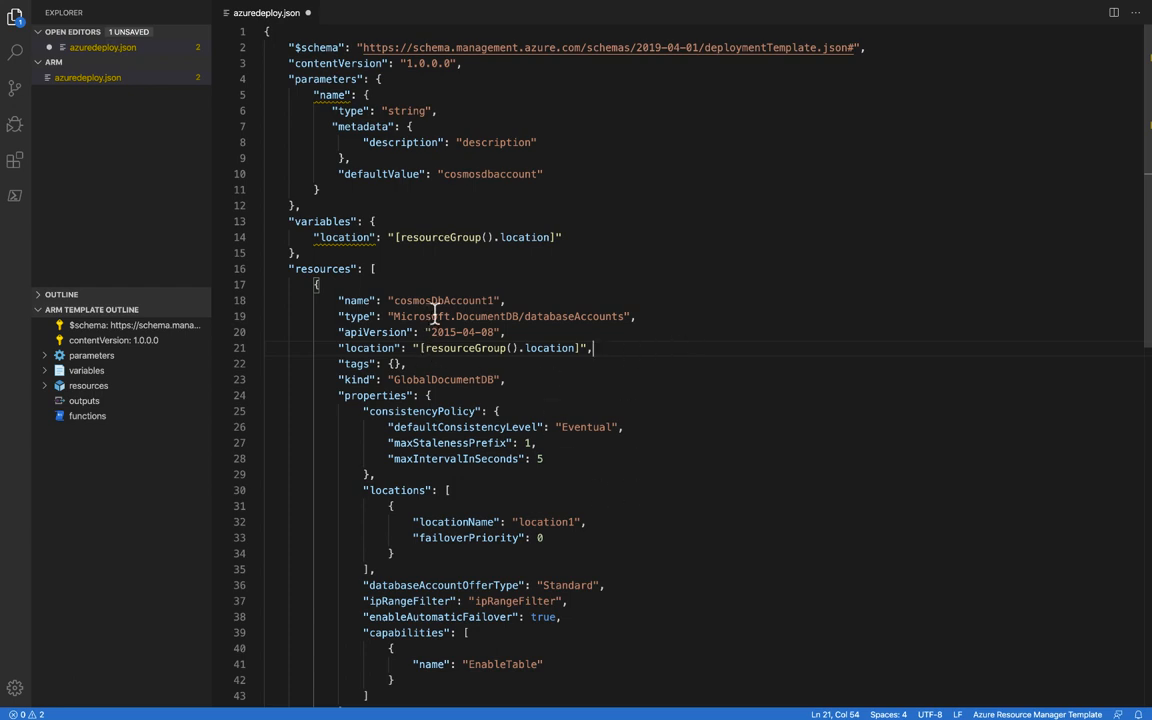
- Replace the cosmosDbAccount1 placeholder name with a [parameters('name')] expression
double_click(441, 300)
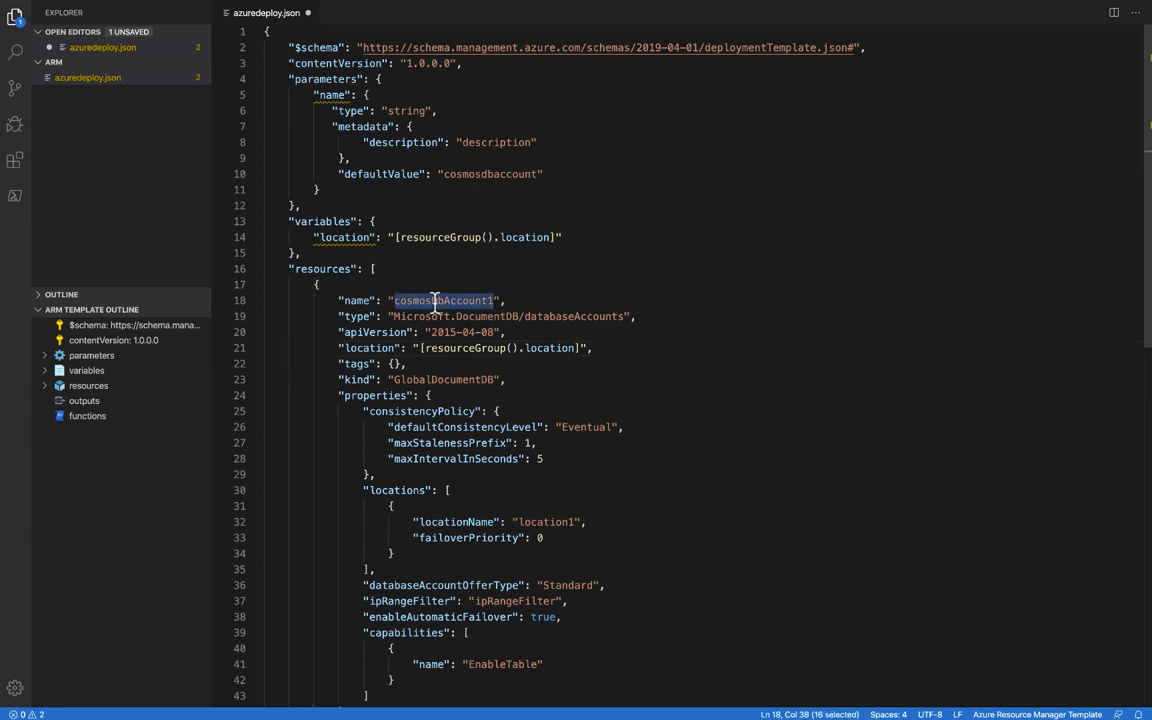
key("Delete")
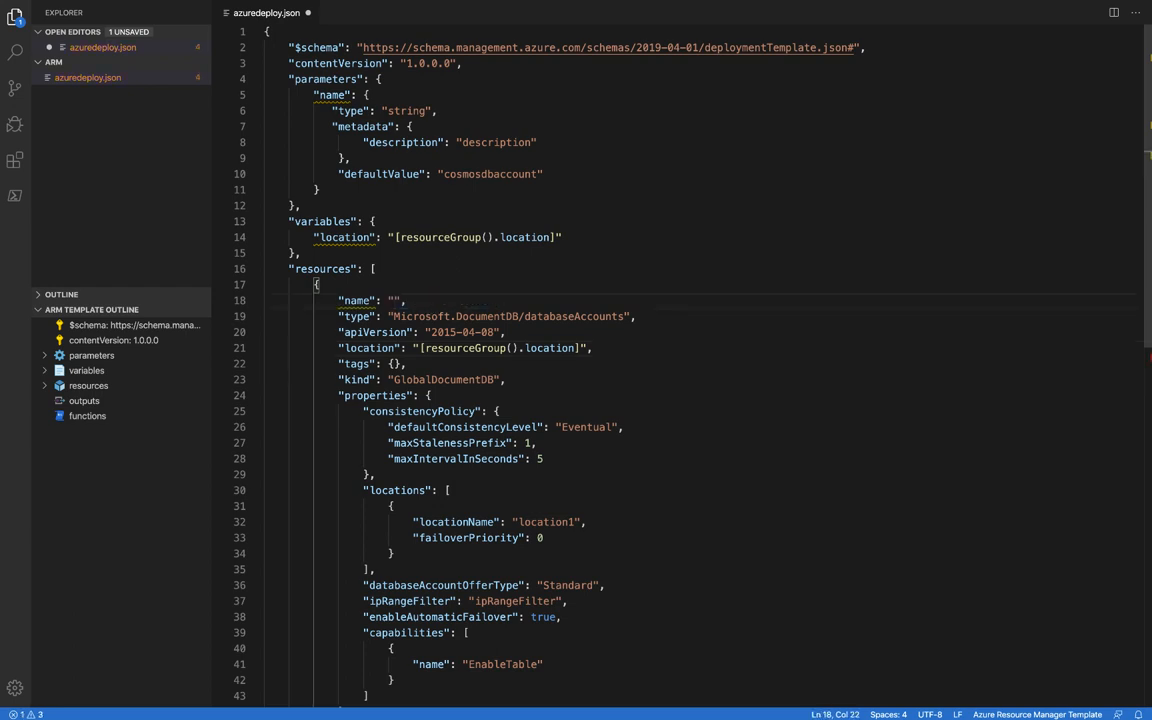
type("[parameters('name")
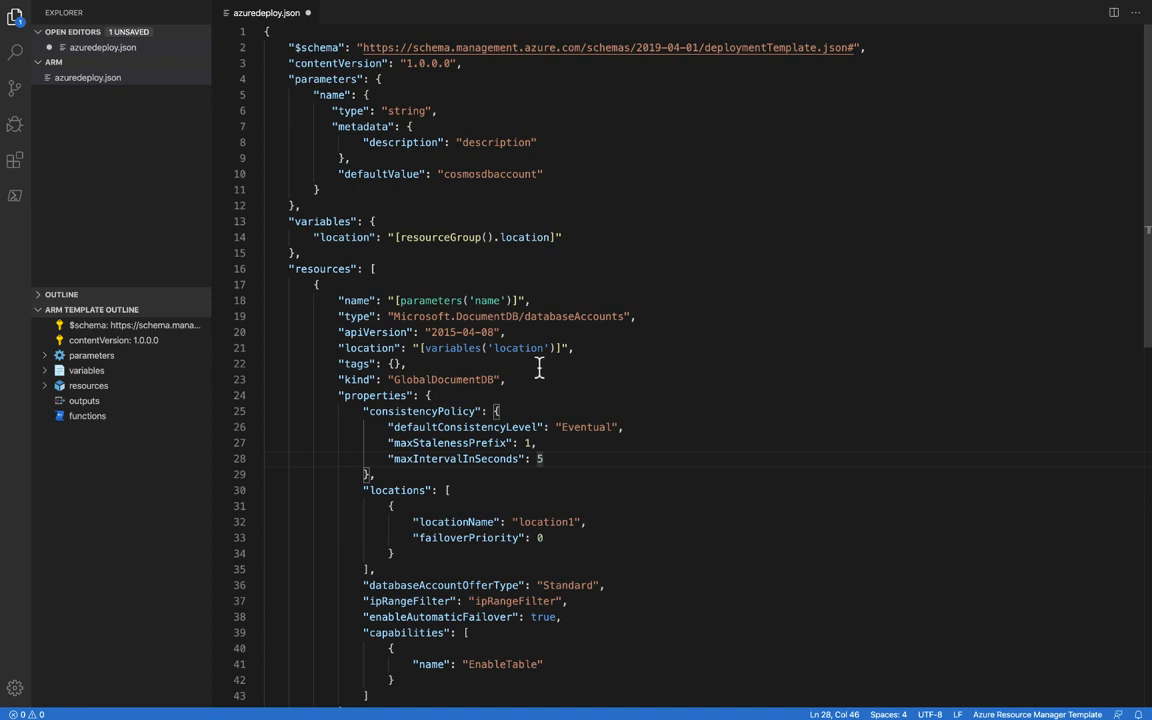
mouse_move(794, 447)
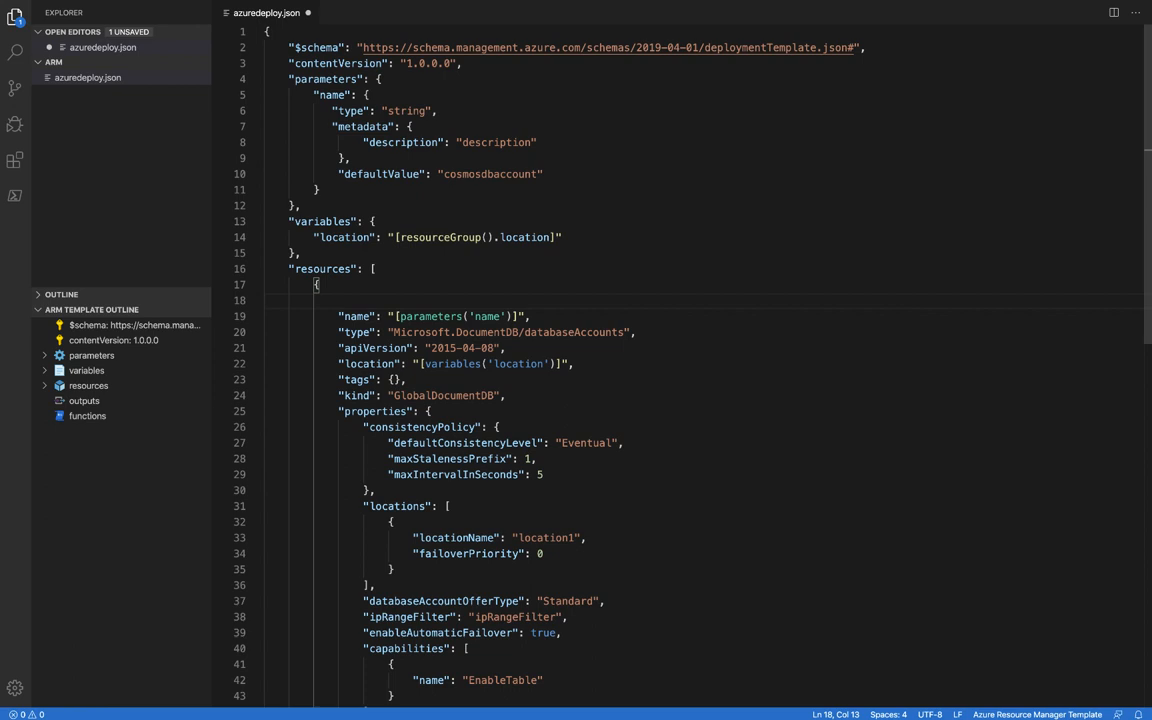
type("//")
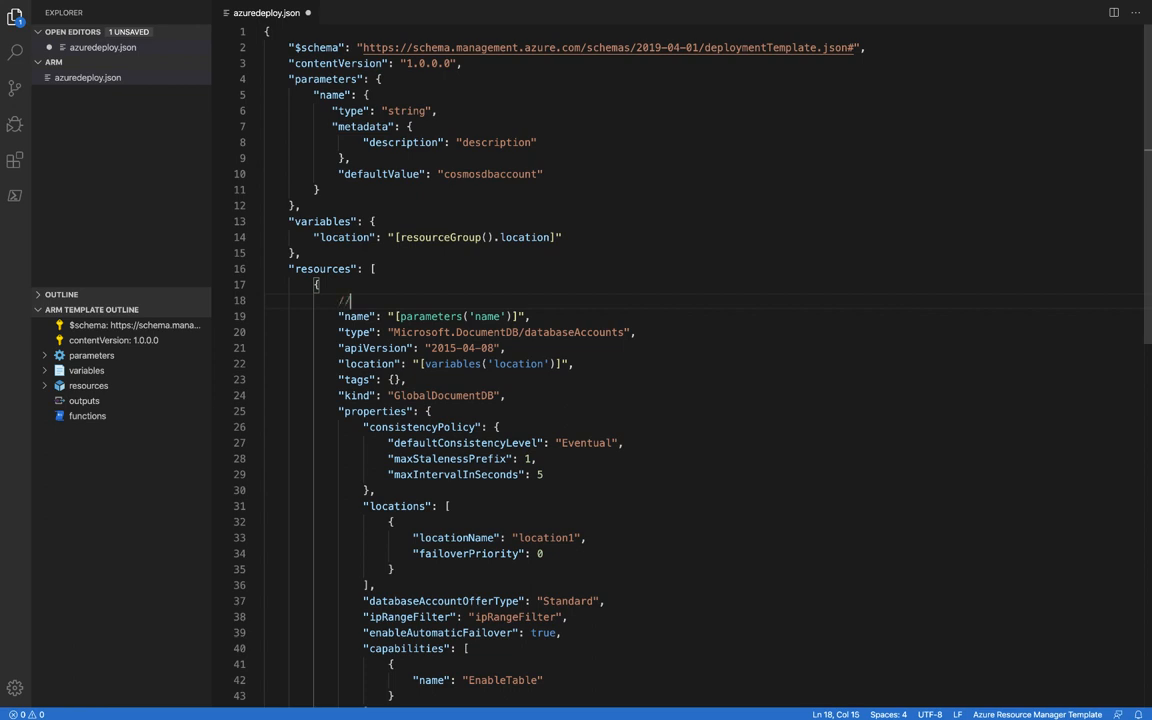
type("comments")
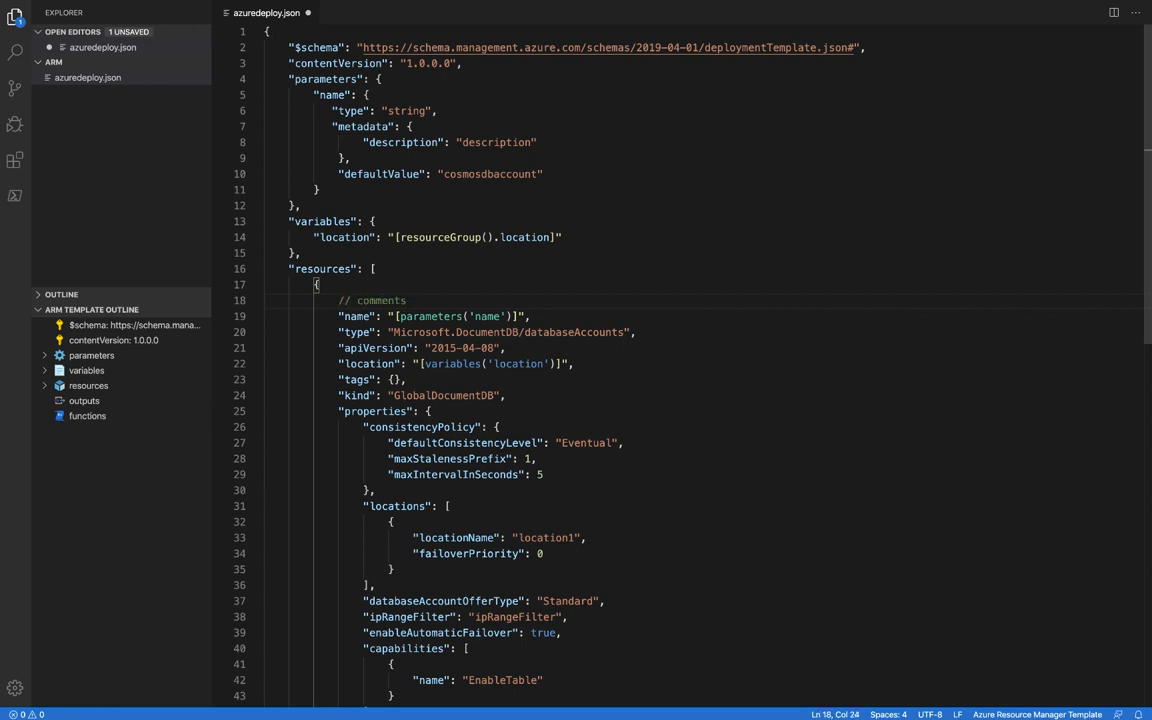
type("....")
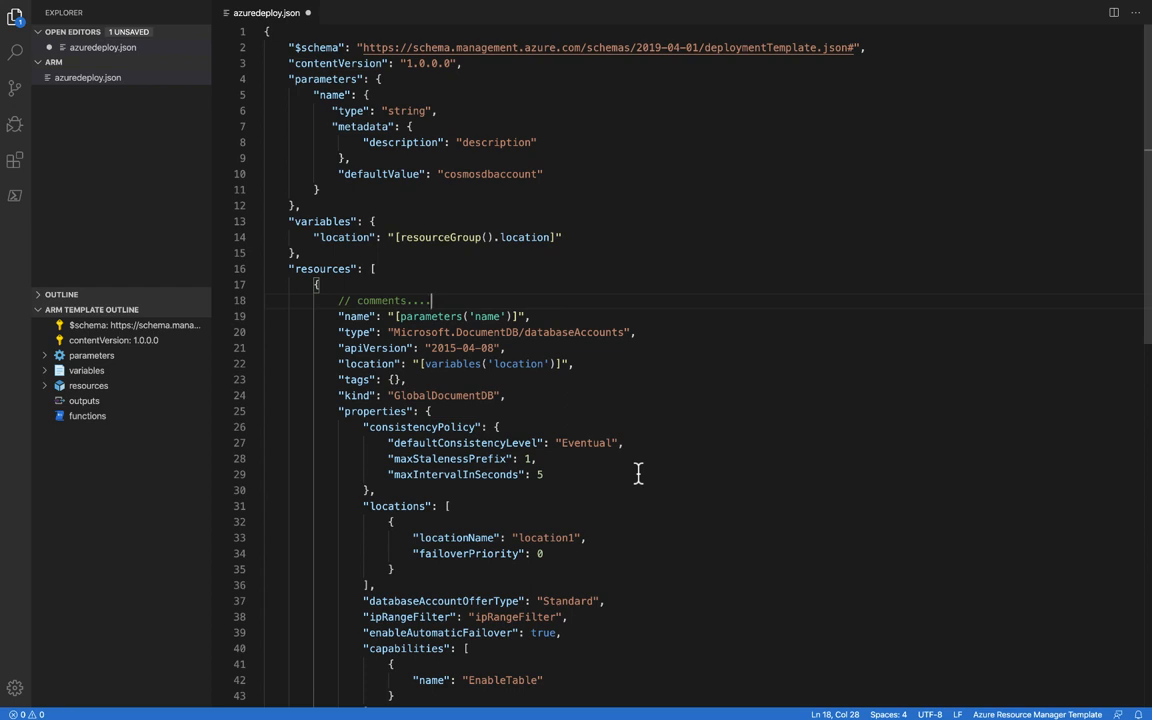
scroll("down", 3)
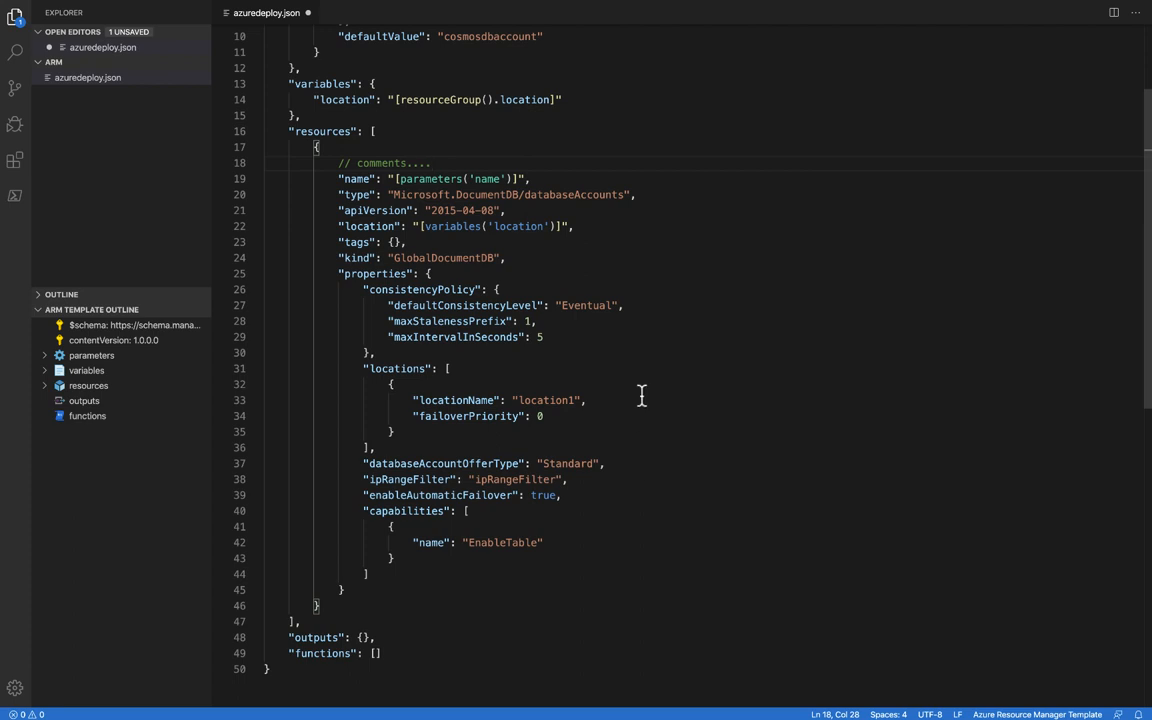
- Delete the defaultConsistencyLevel line from the Cosmos DB consistency policy
double_click(577, 194)
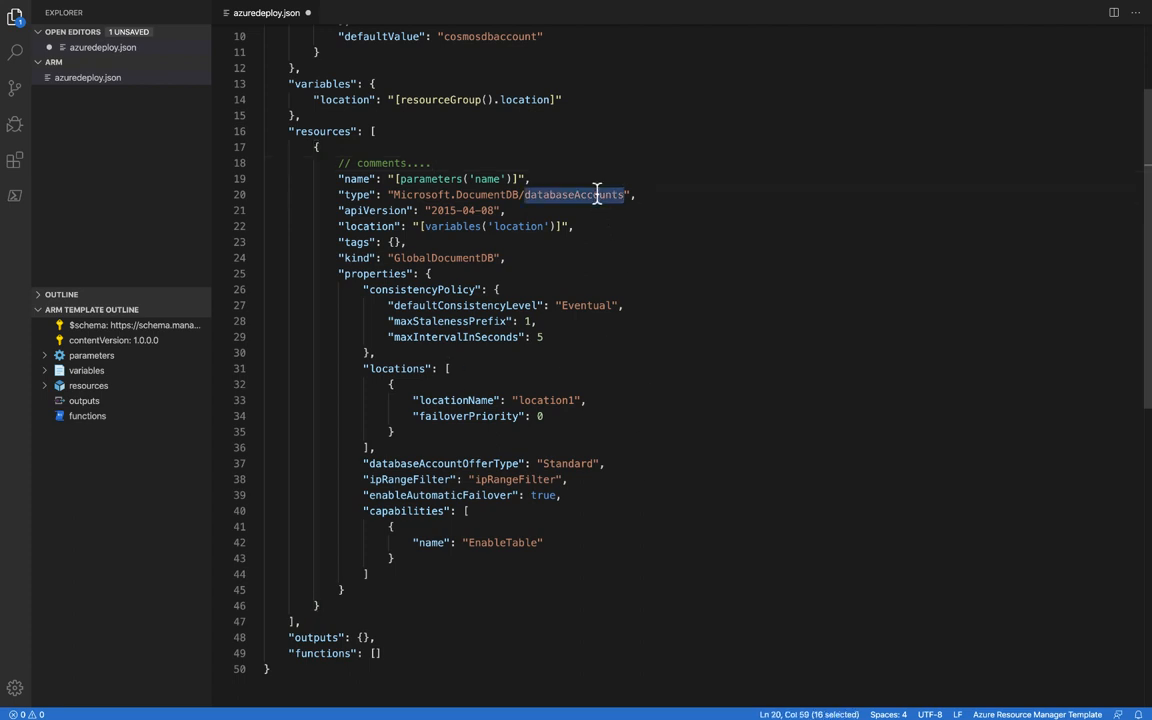
mouse_move(470, 320)
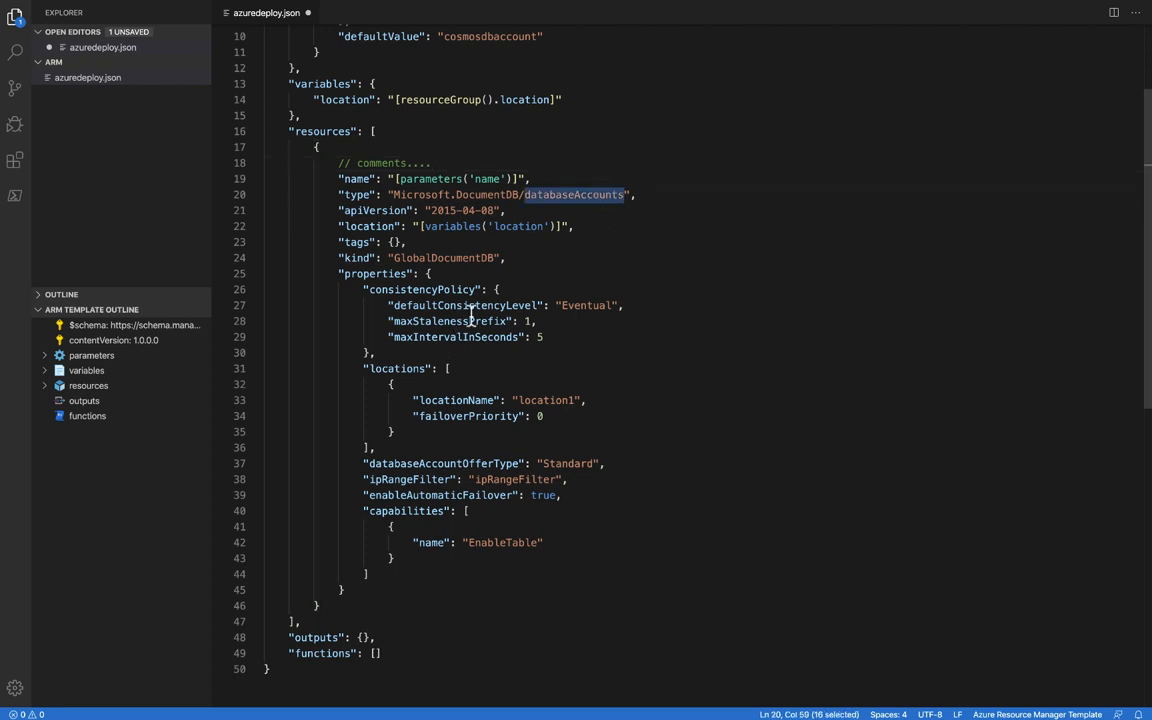
mouse_move(417, 289)
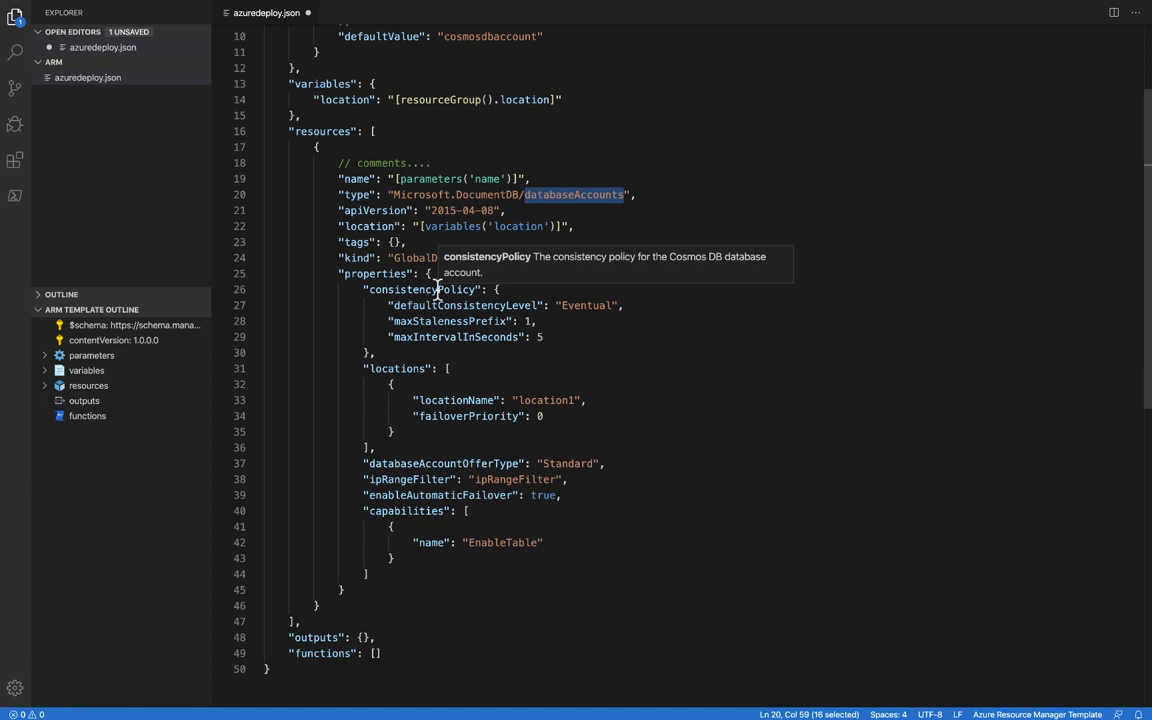
left_click(656, 305)
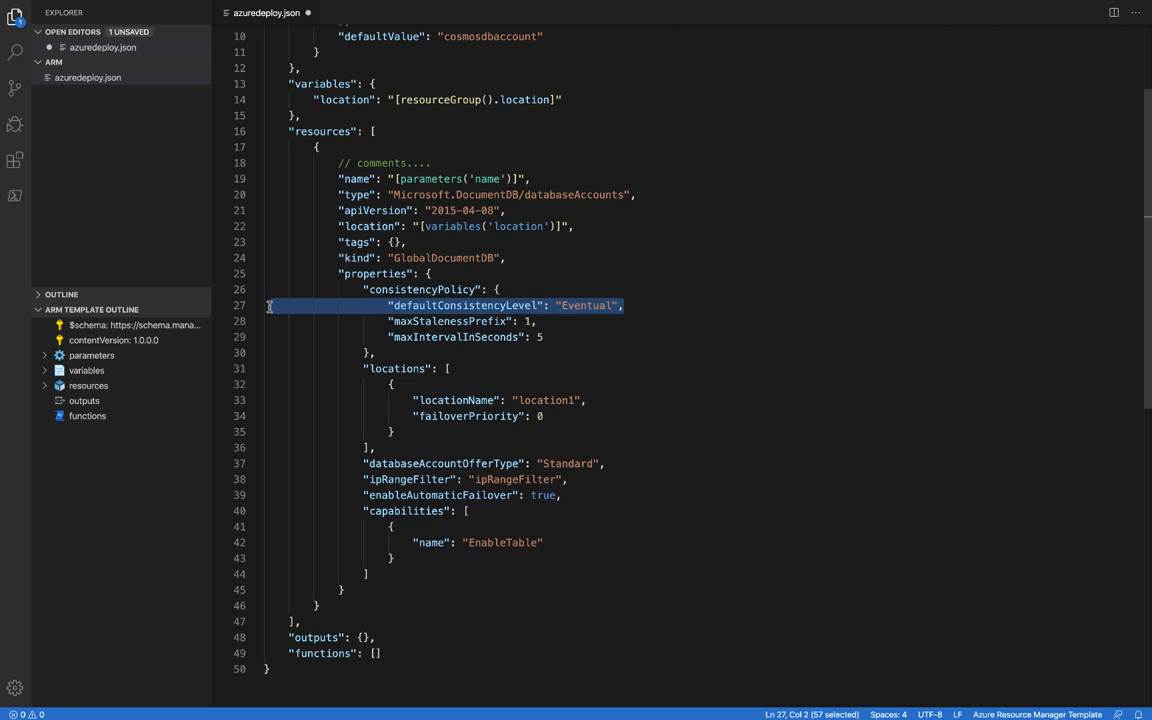
key("Delete")
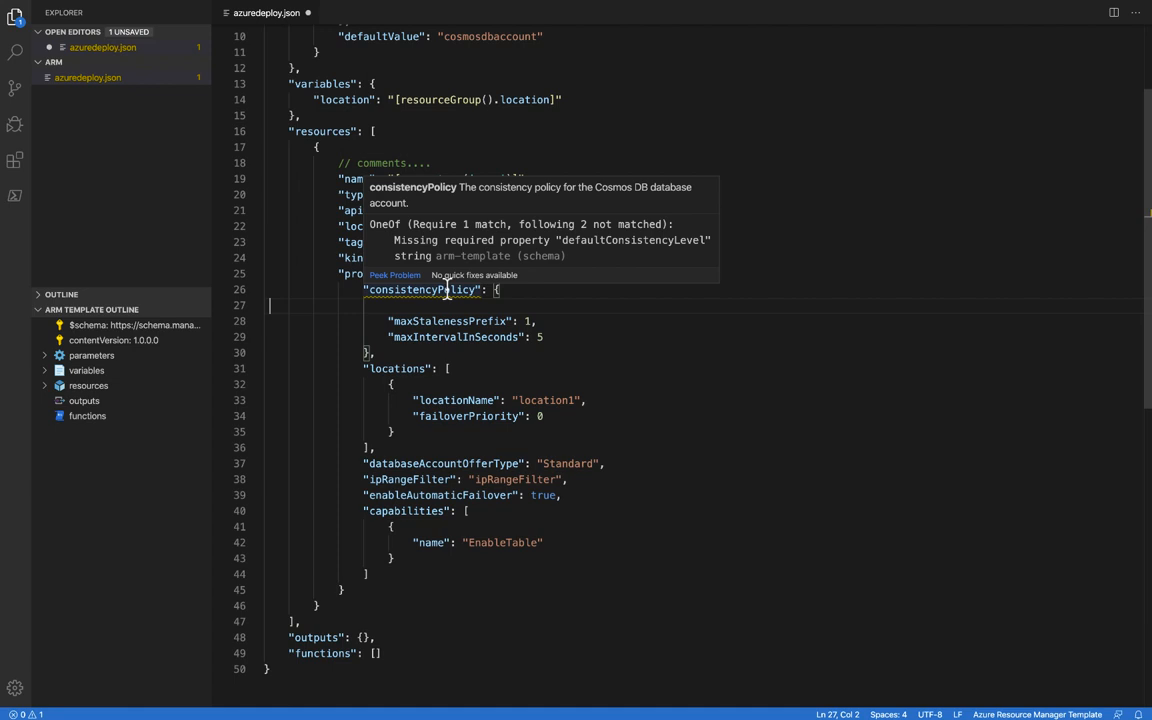
mouse_move(447, 318)
type("\"defaultConsistencyLevel\":")
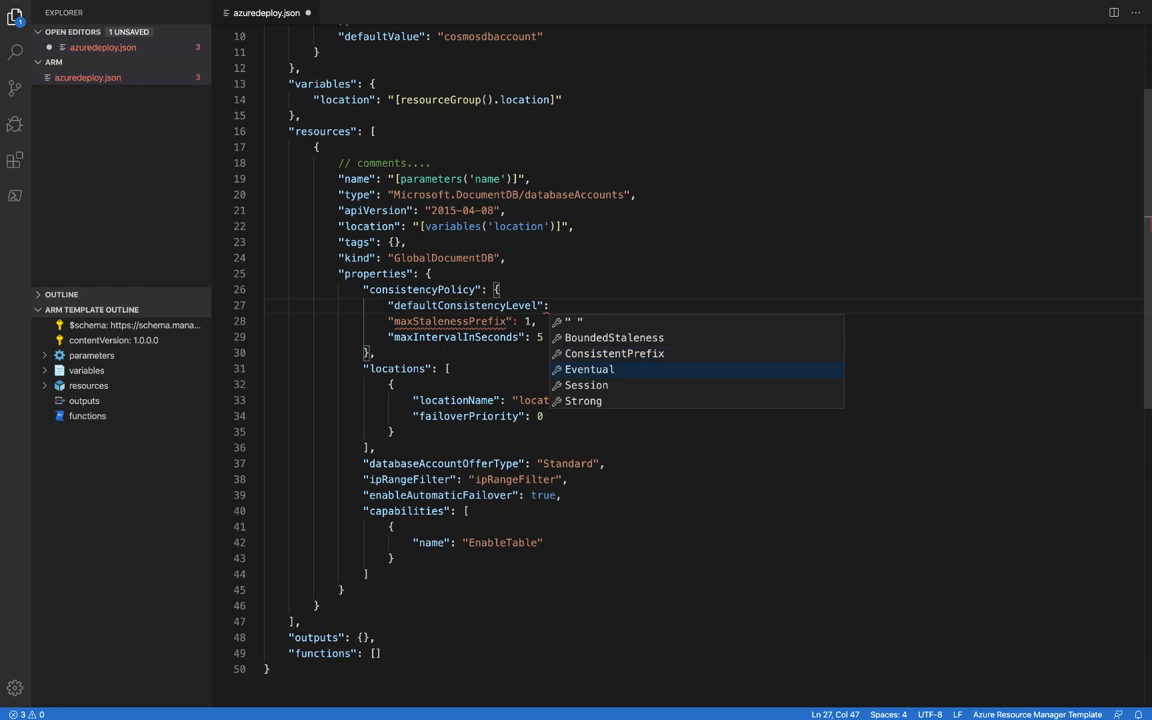
- Choose Eventual from the suggested consistency level values
left_click(590, 369)
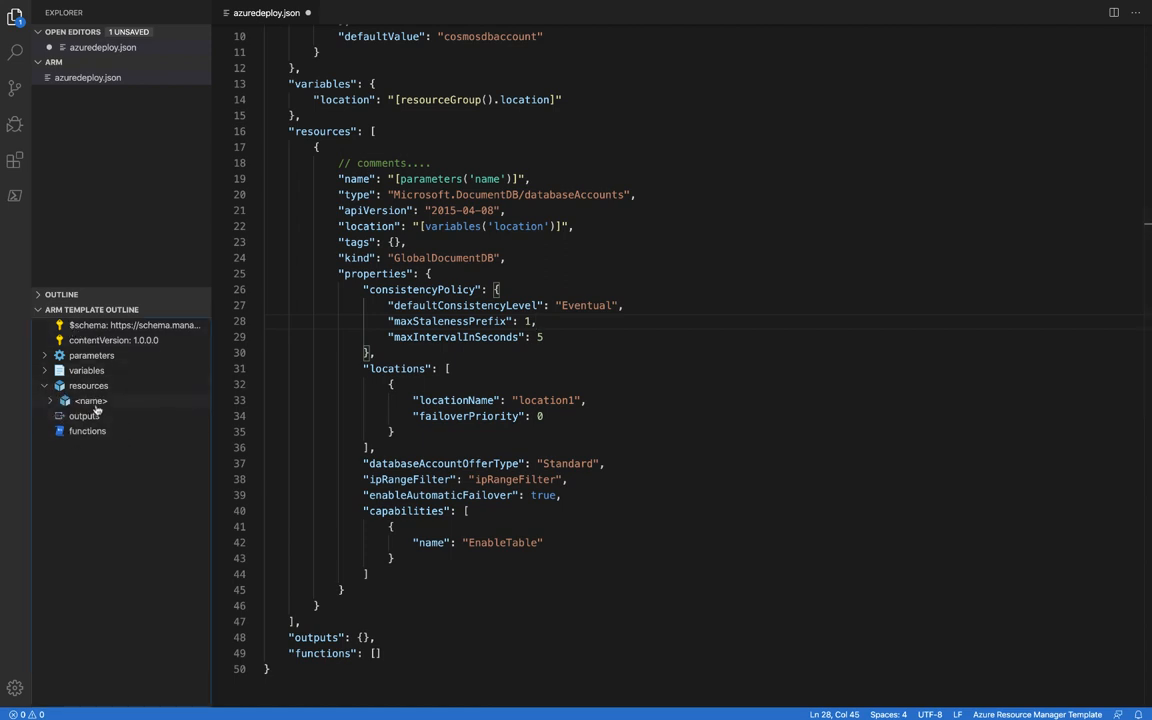
- Add "displayname": "cosmosdb" to the resource tags and move after its closing brace
left_click(91, 401)
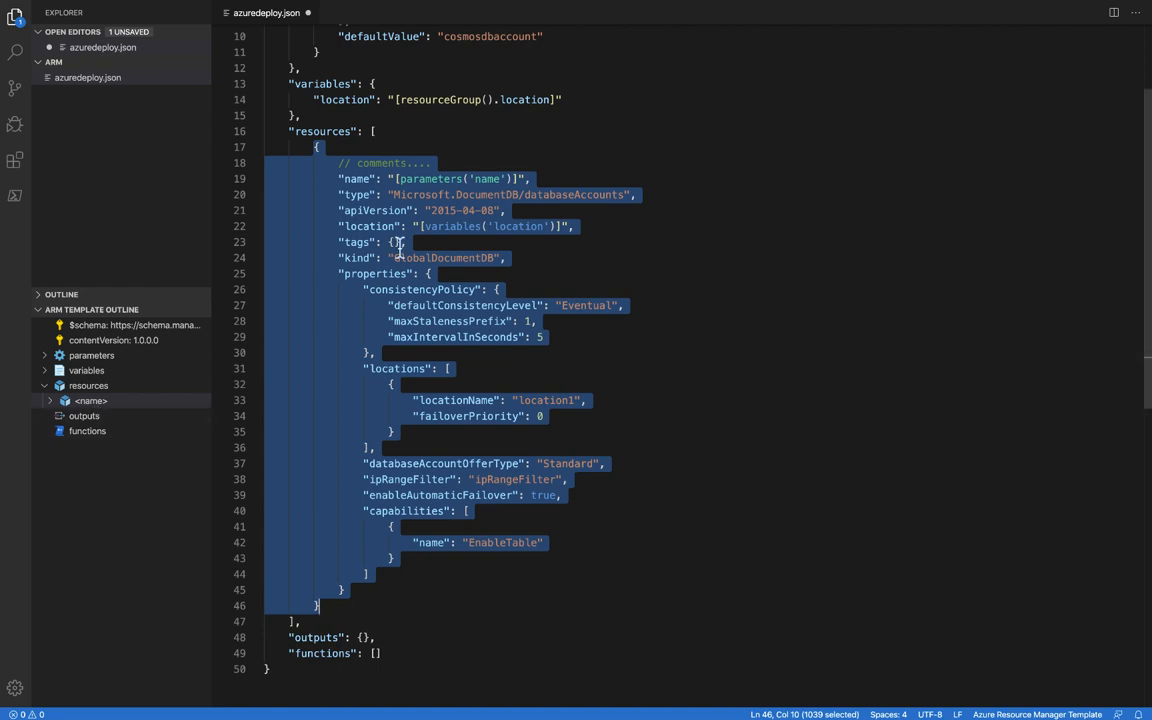
left_click(396, 242)
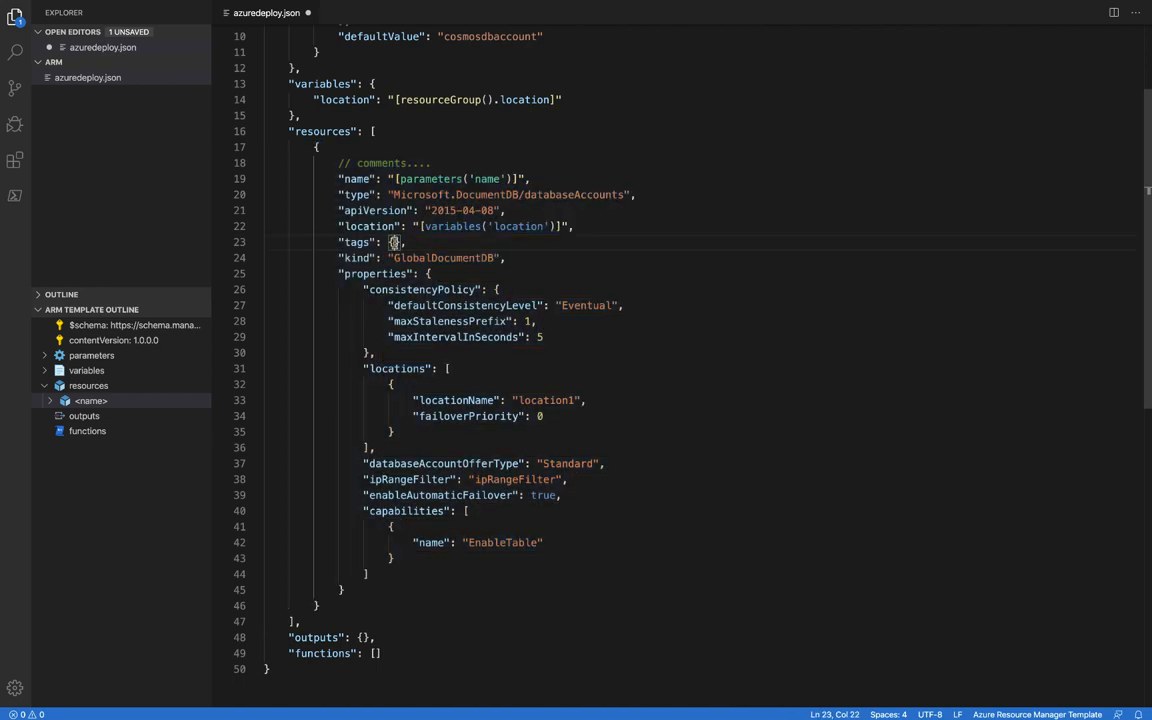
type("\"dis")
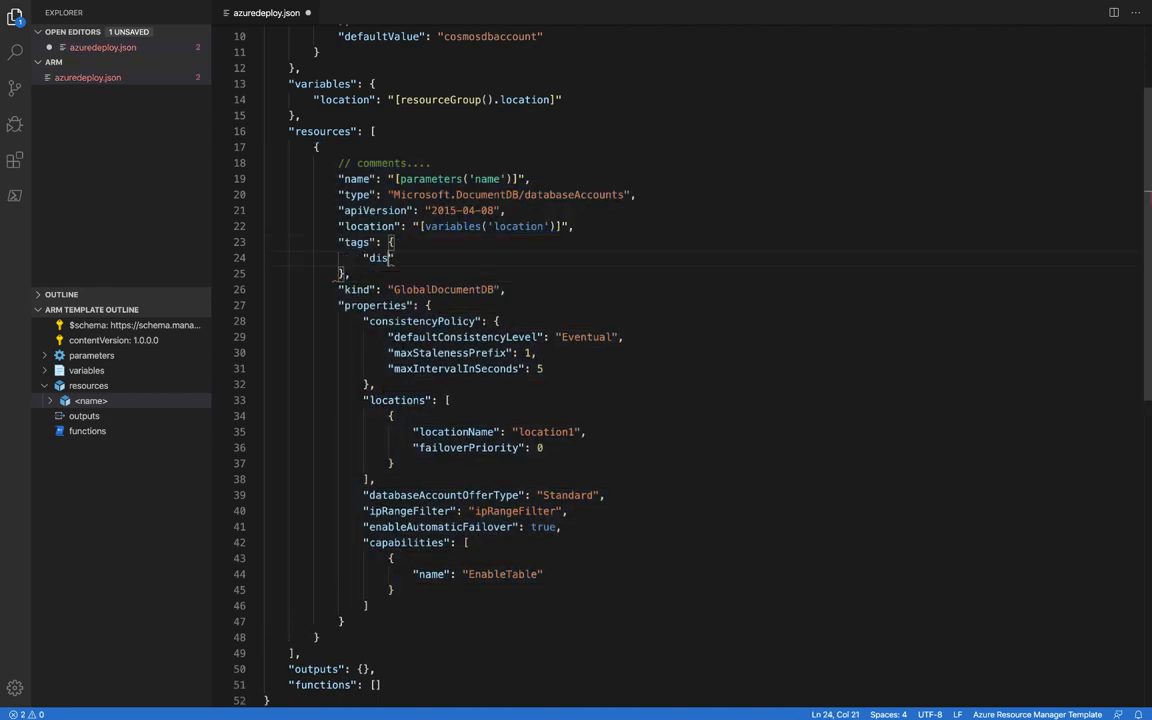
type("\"displayname\": \"cosmosdb\"")
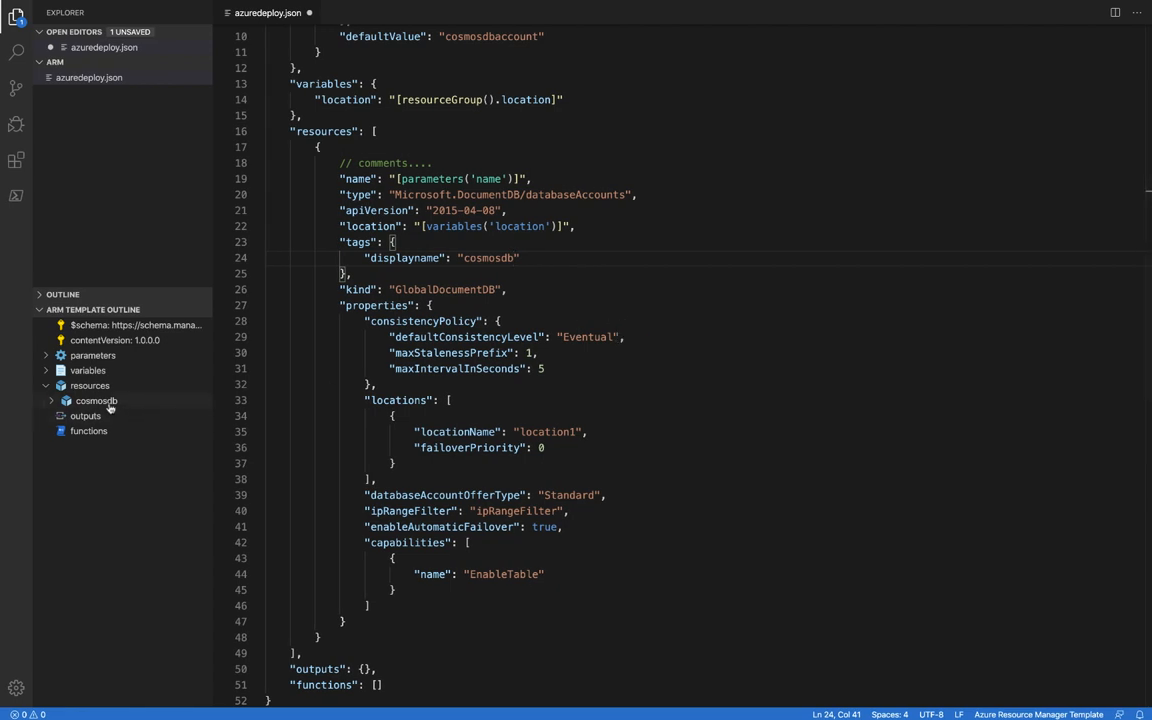
left_click(96, 400)
type(",")
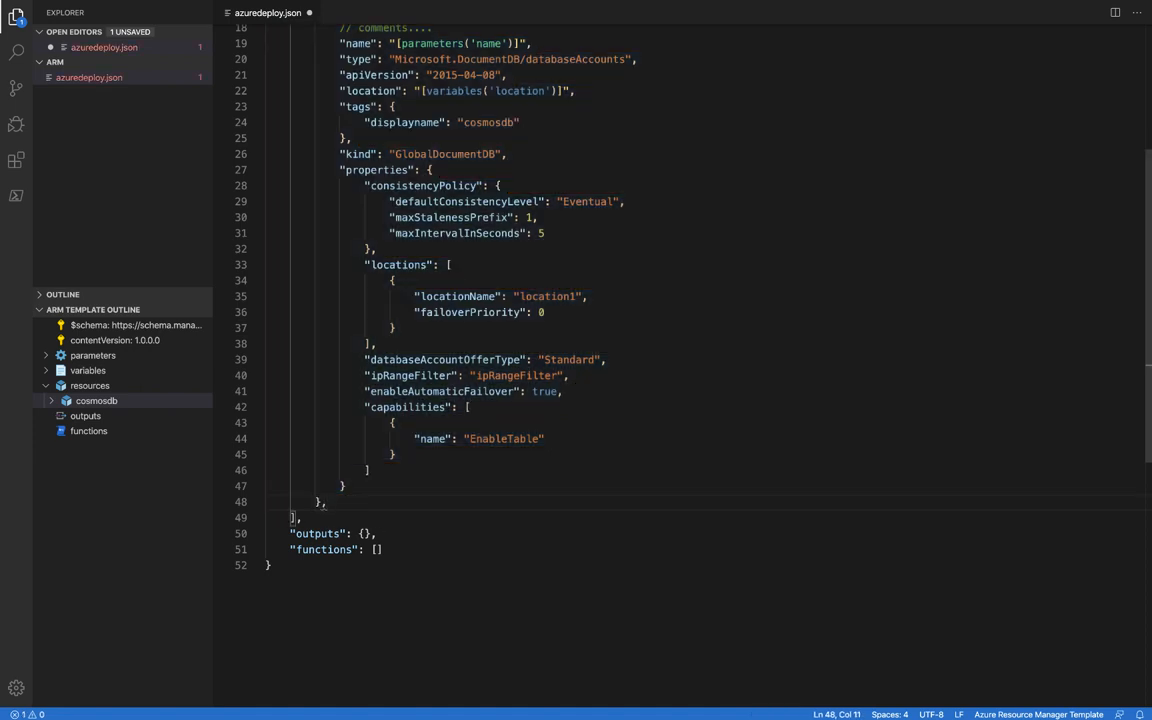
- Insert the arm-storage snippet, creating storageaccount1 on a new line after Cosmos DB
key("Enter")
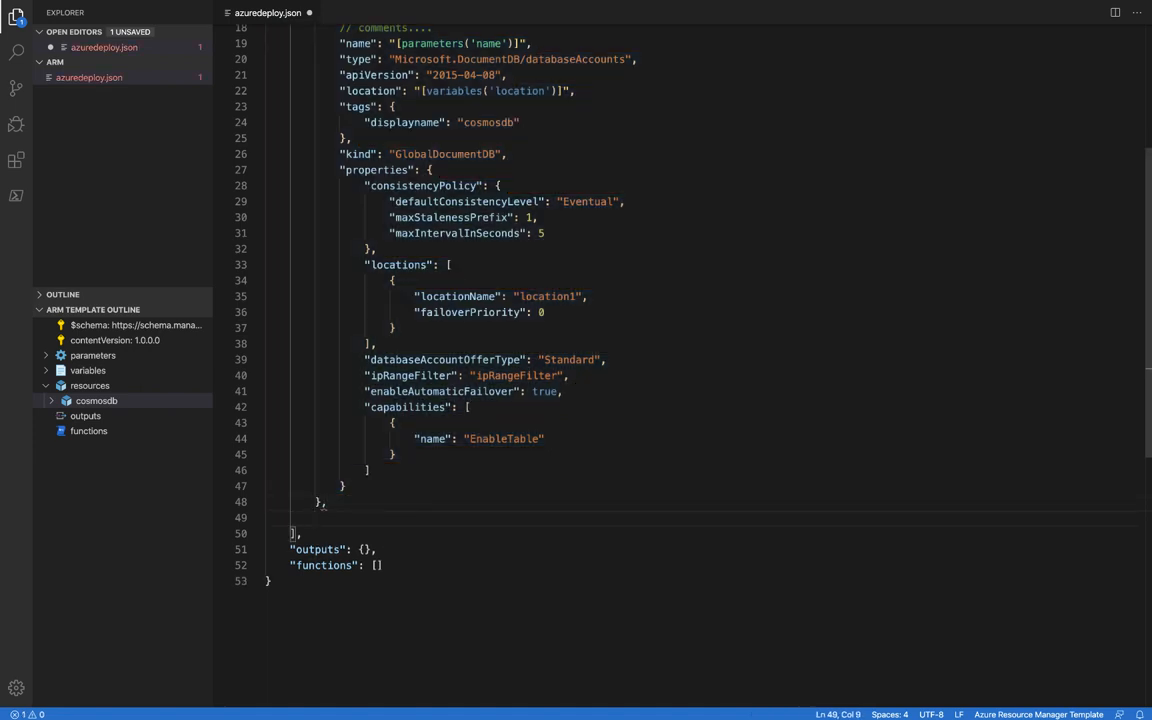
type("sto")
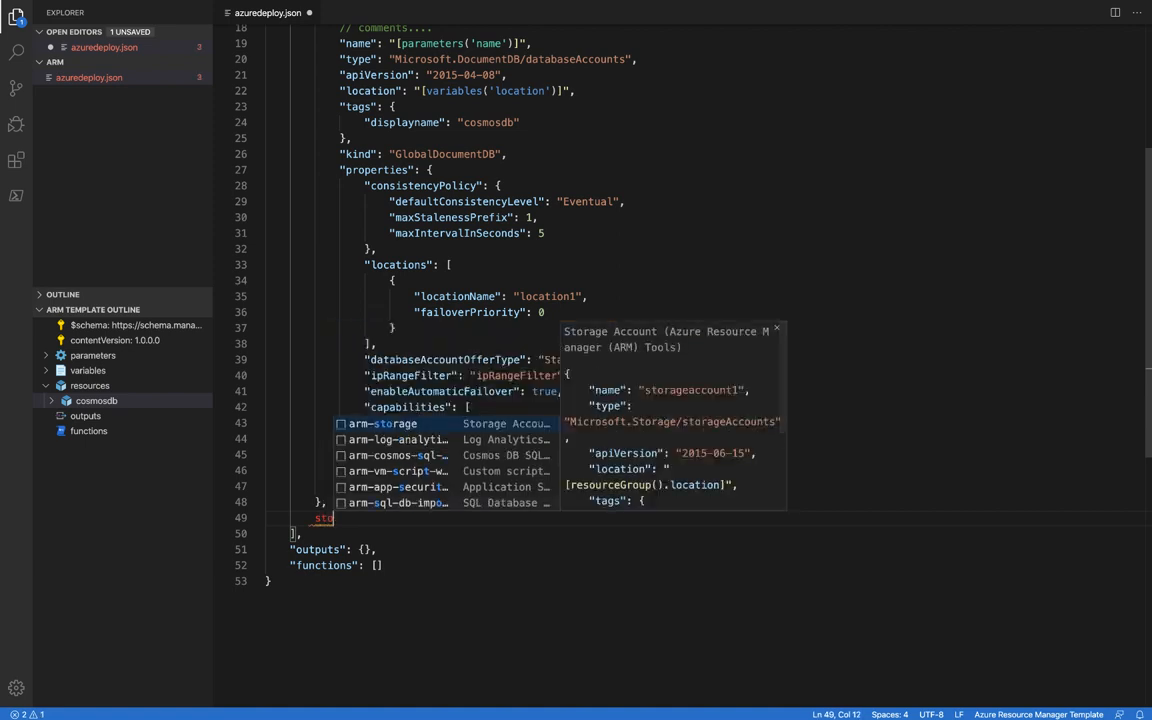
left_click(395, 423)
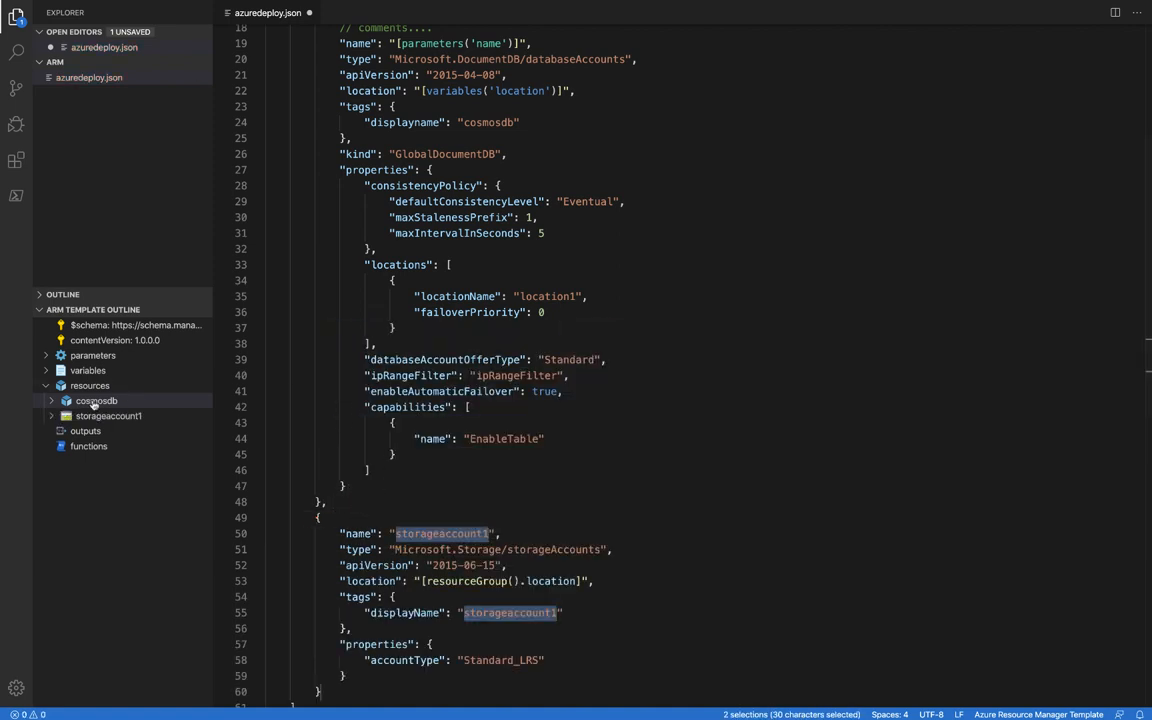
left_click(95, 400)
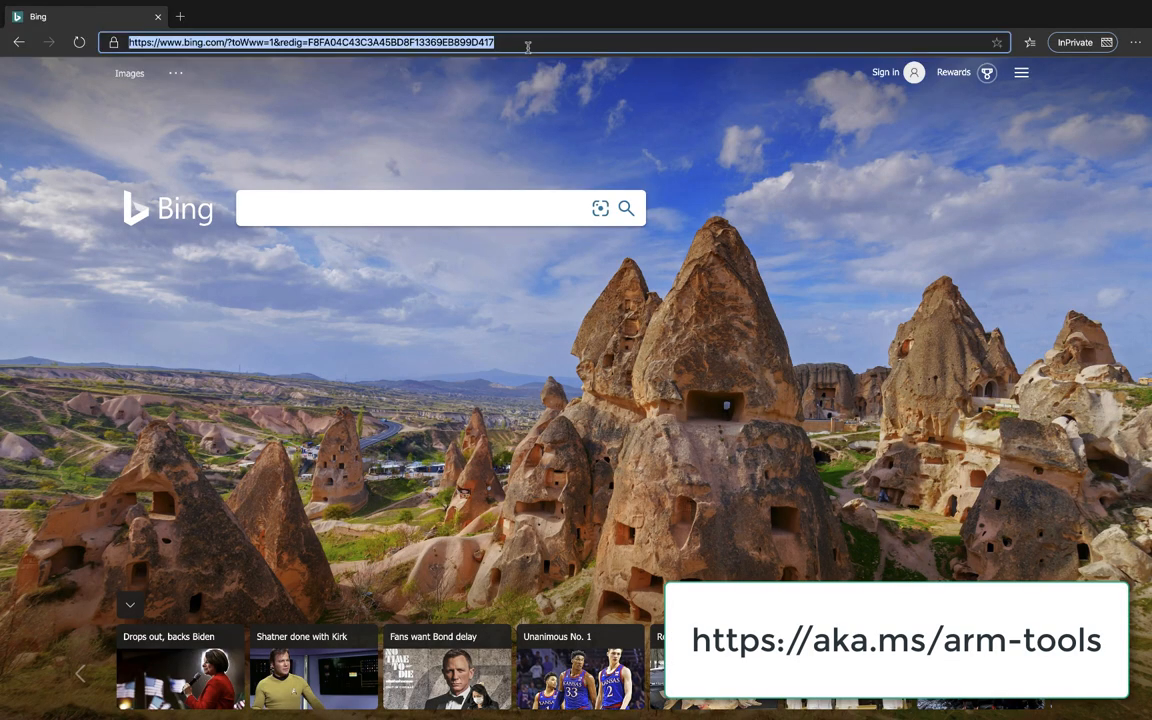
- Go to aka.ms/arm-tools and follow the microsoft/vscode-azurearmtools GitHub link
type("aka.ms/arm-tools")
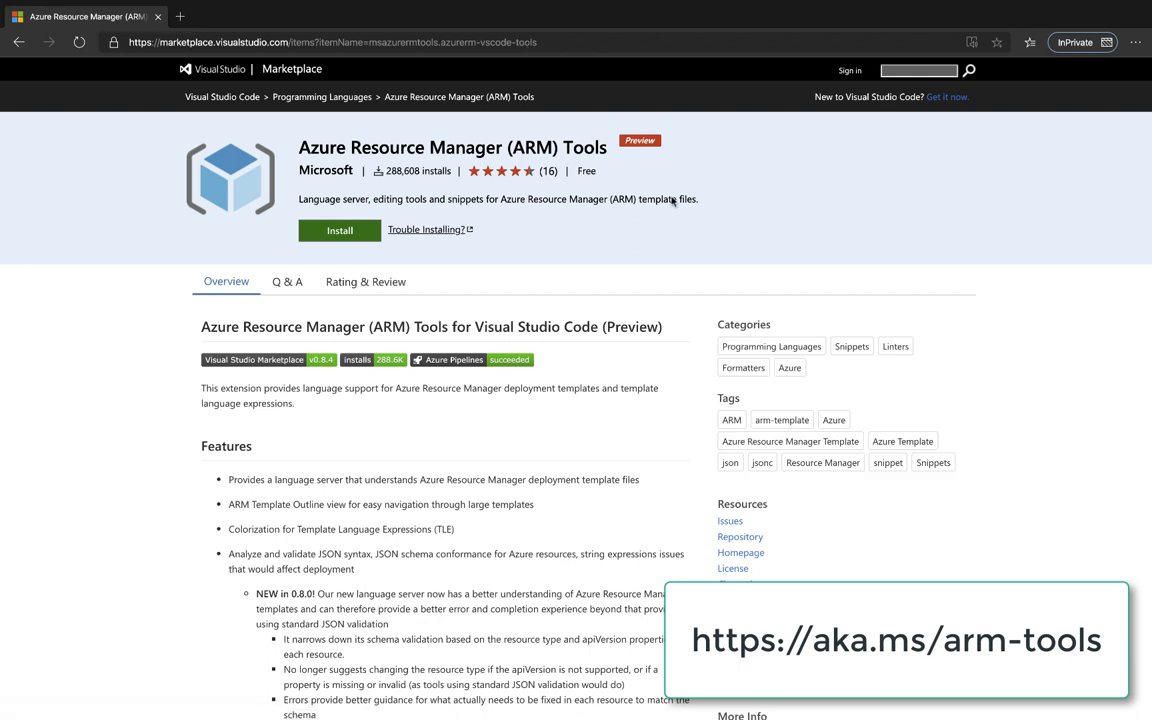
scroll("down", 3)
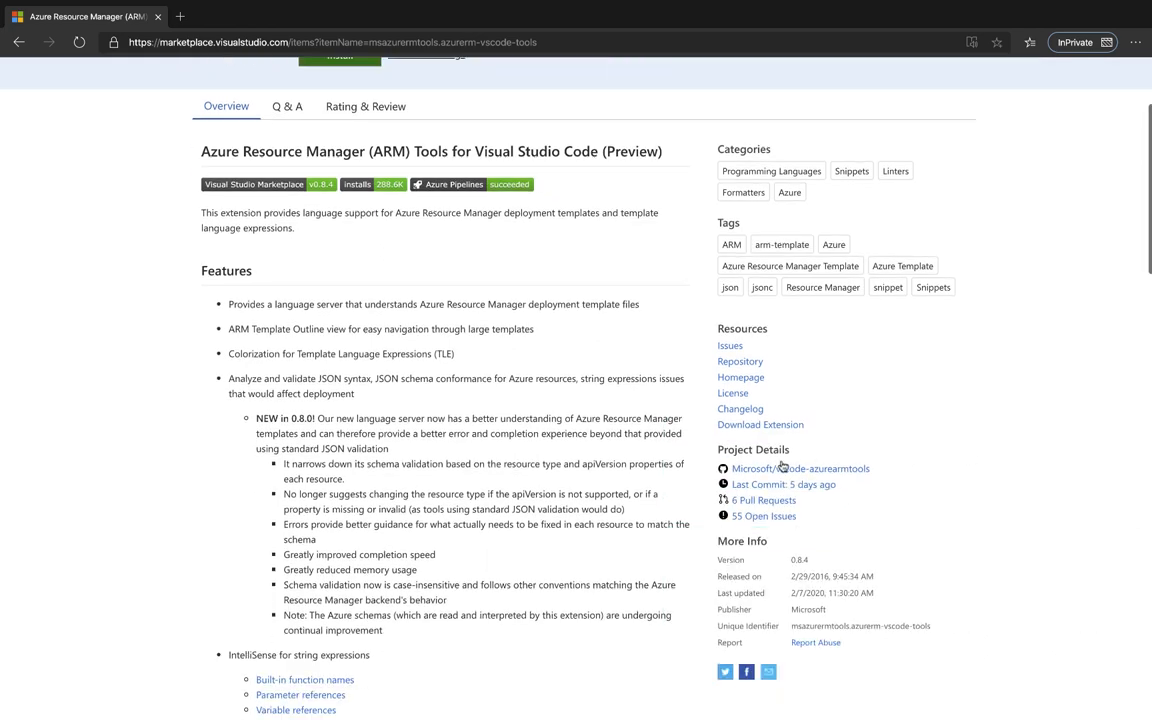
left_click(780, 468)
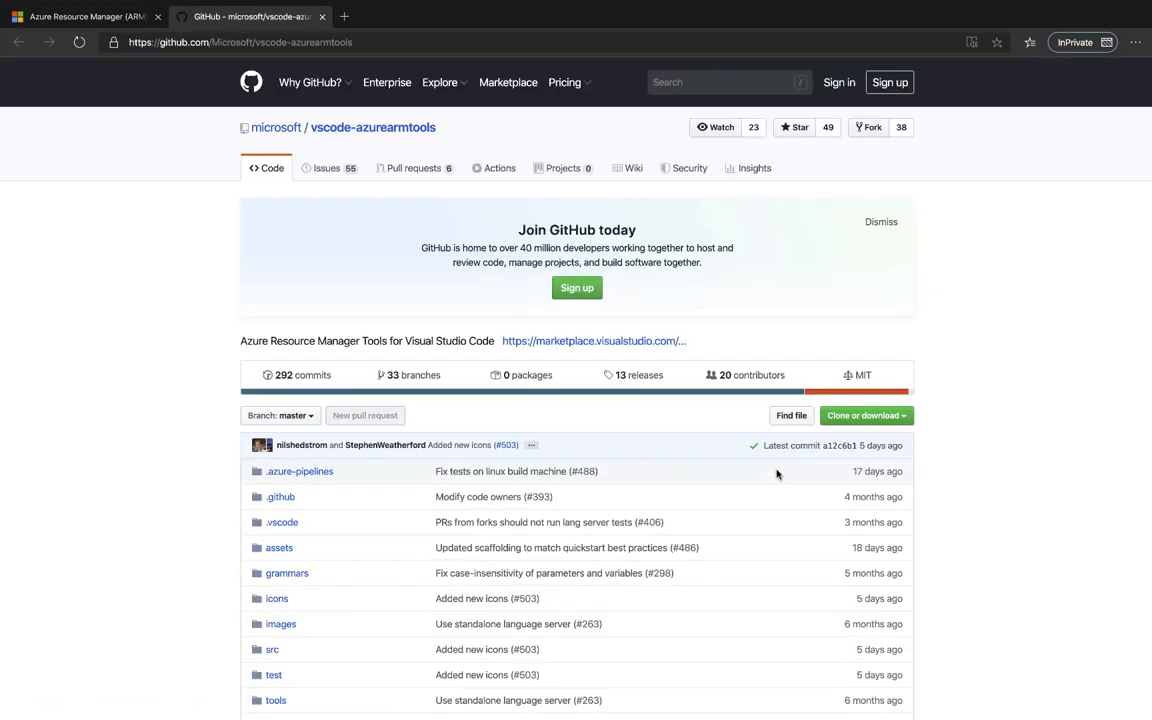